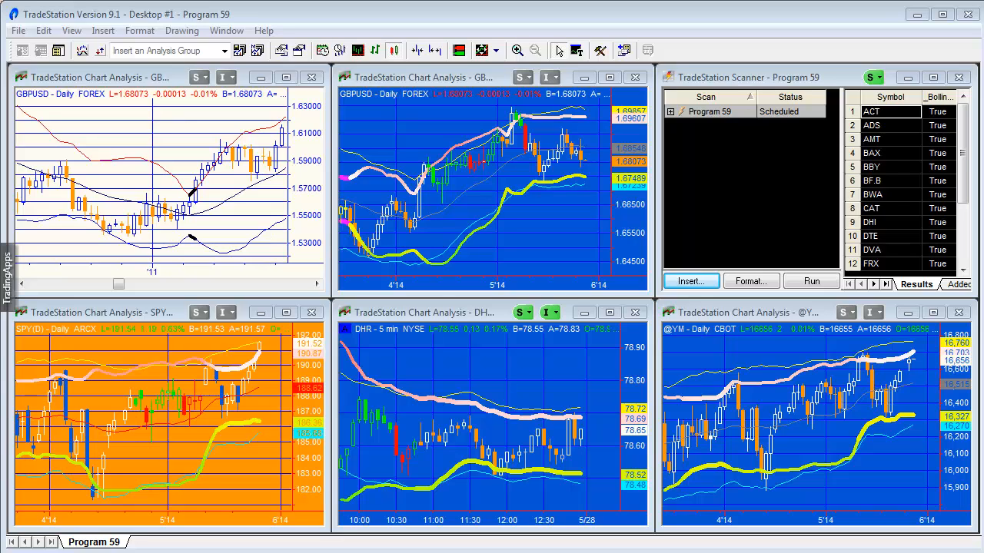
mouse_move(728, 369)
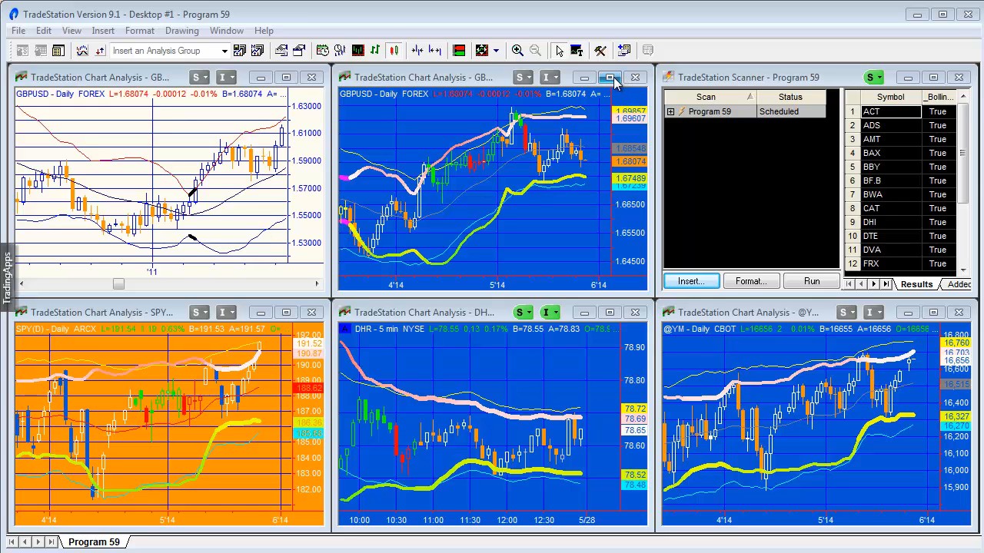
Step: Maximize the GBPUSD daily chart, scroll back in history, and format the _Program59 analysis technique
left_click(609, 76)
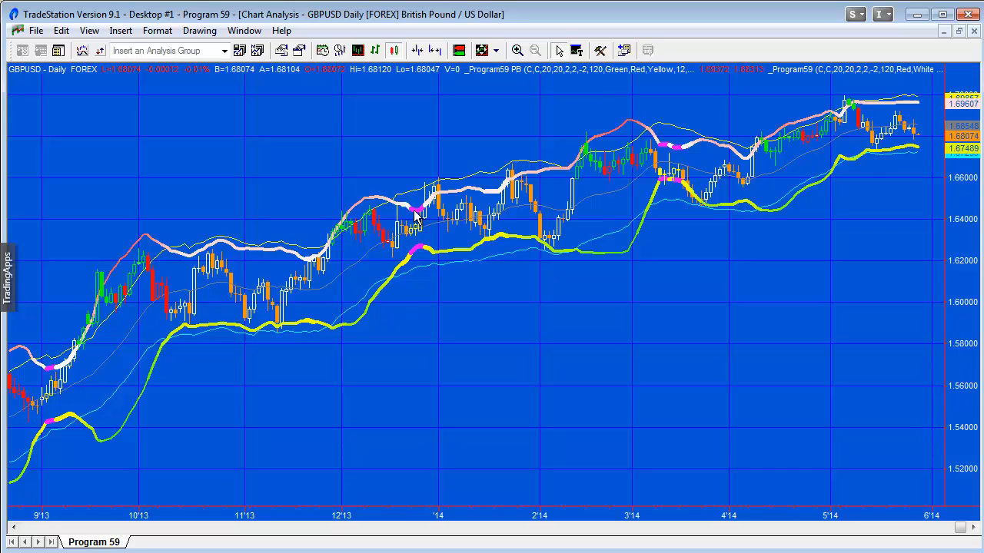
mouse_move(421, 219)
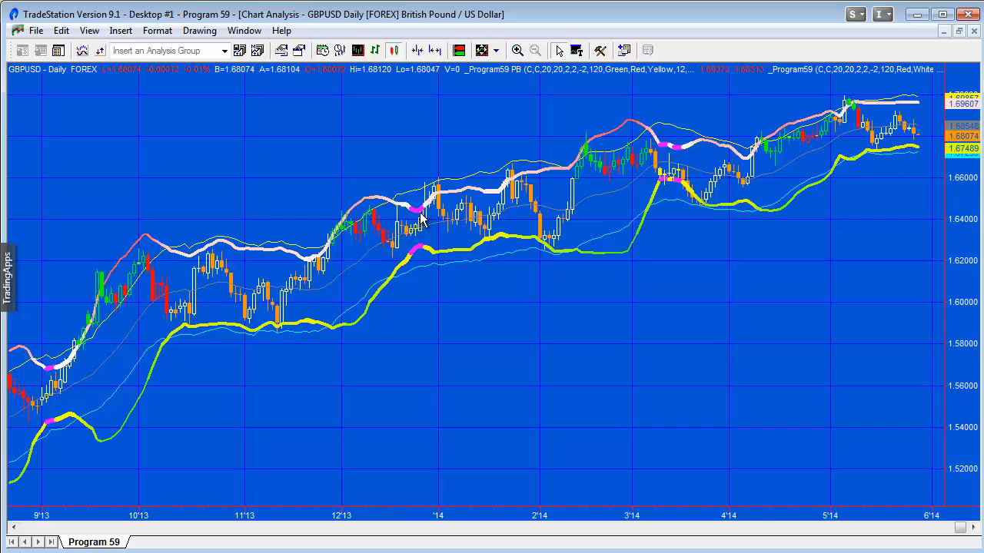
mouse_move(682, 547)
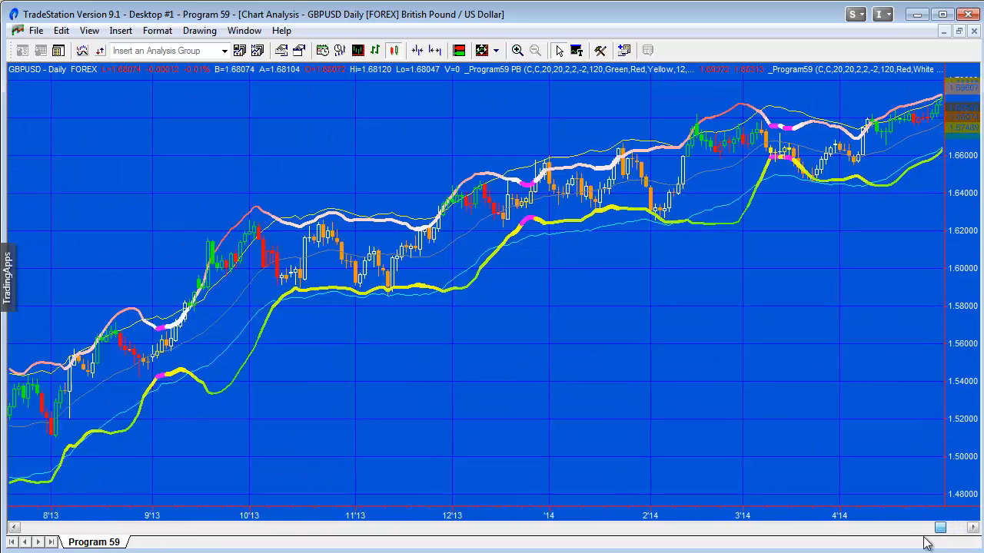
scroll("left", 3)
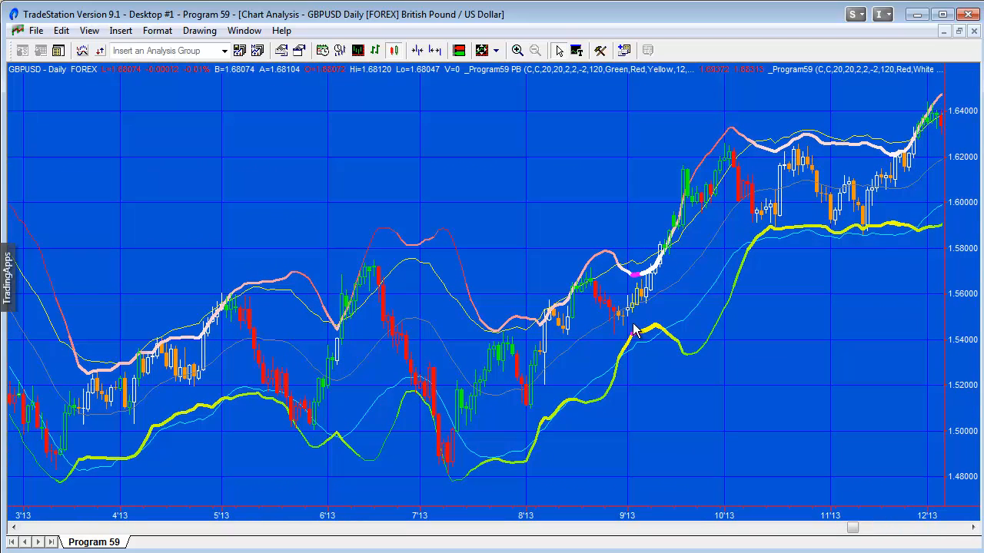
mouse_move(640, 357)
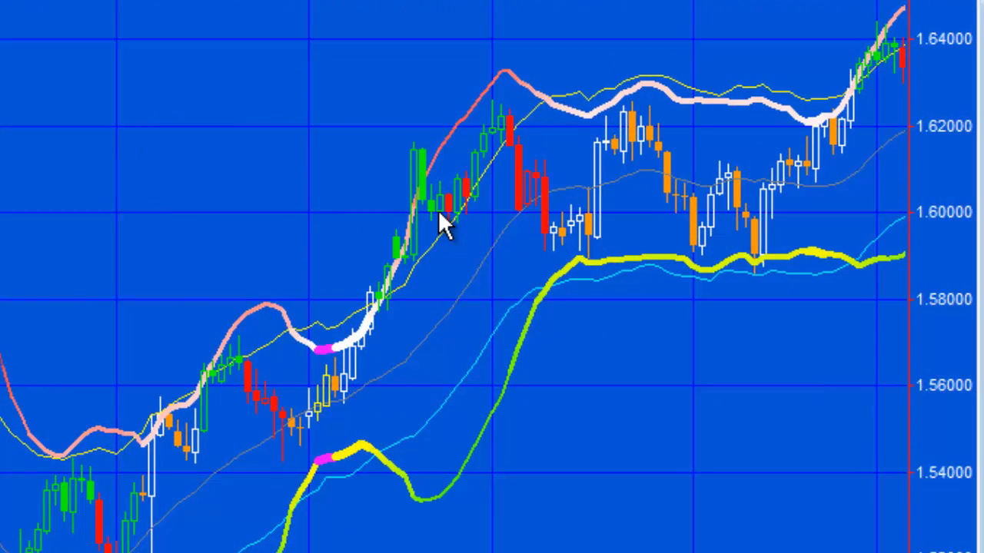
mouse_move(208, 342)
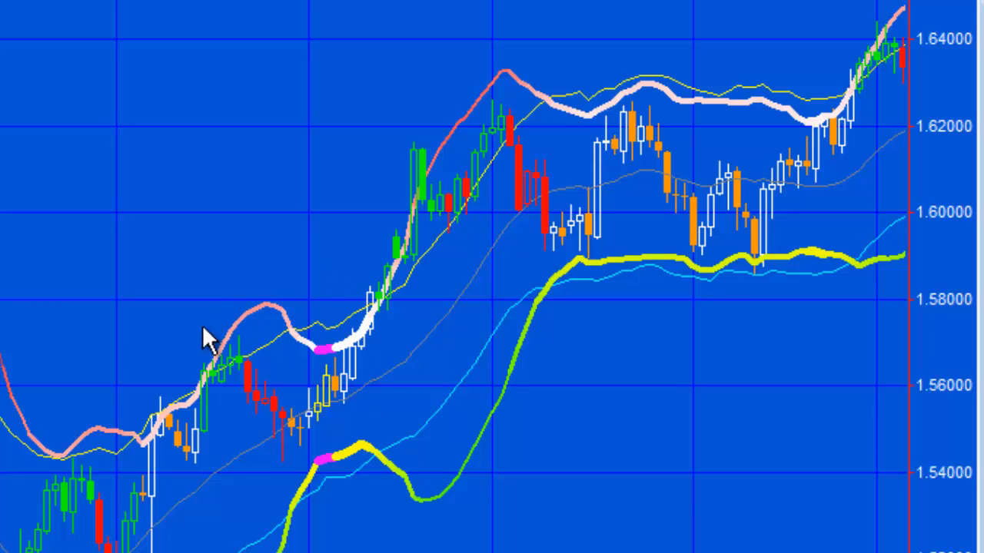
mouse_move(419, 373)
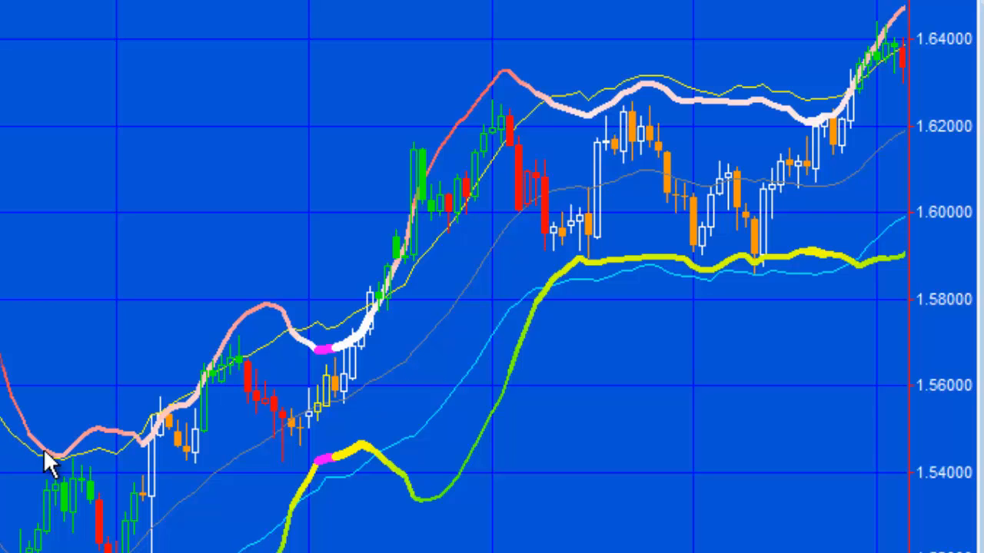
mouse_move(73, 461)
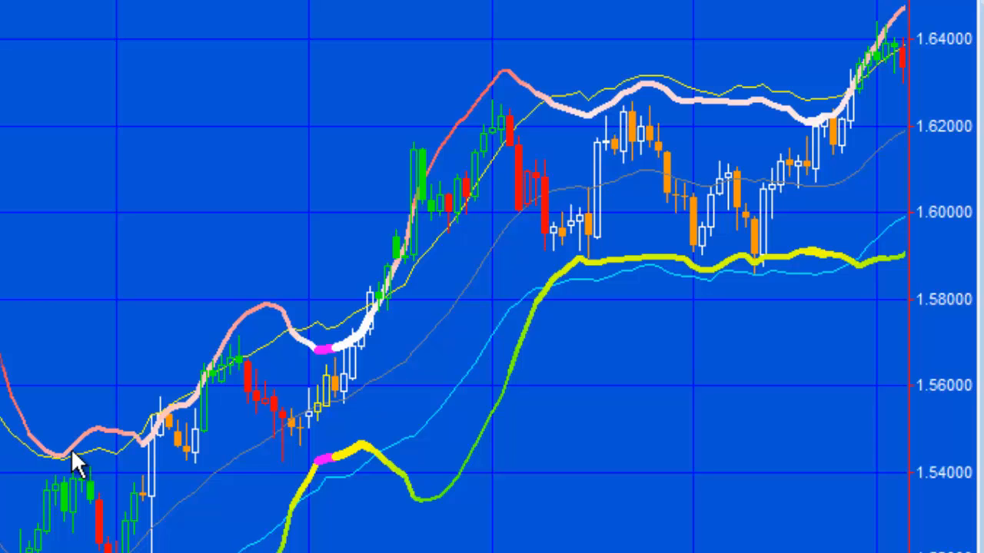
mouse_move(330, 353)
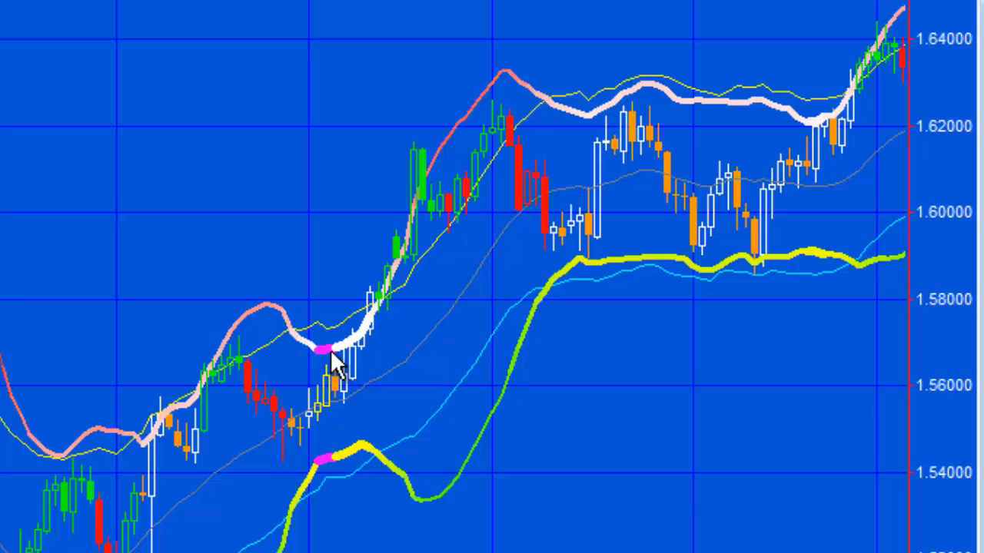
mouse_move(381, 307)
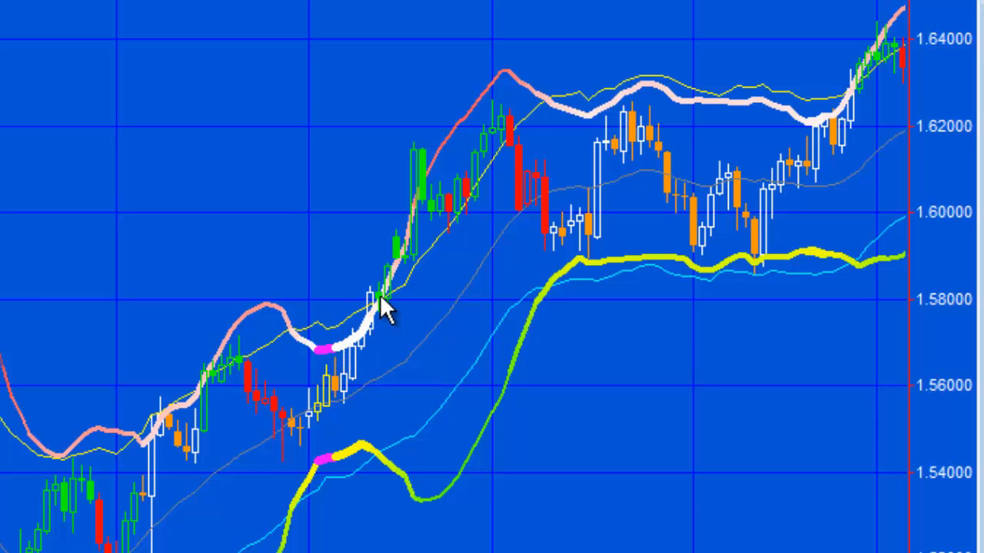
mouse_move(394, 281)
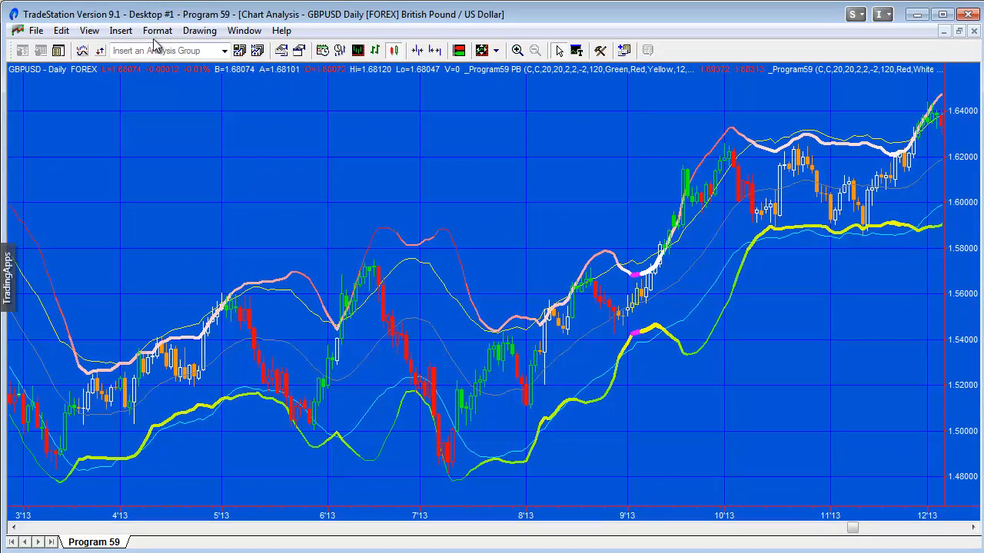
mouse_move(184, 77)
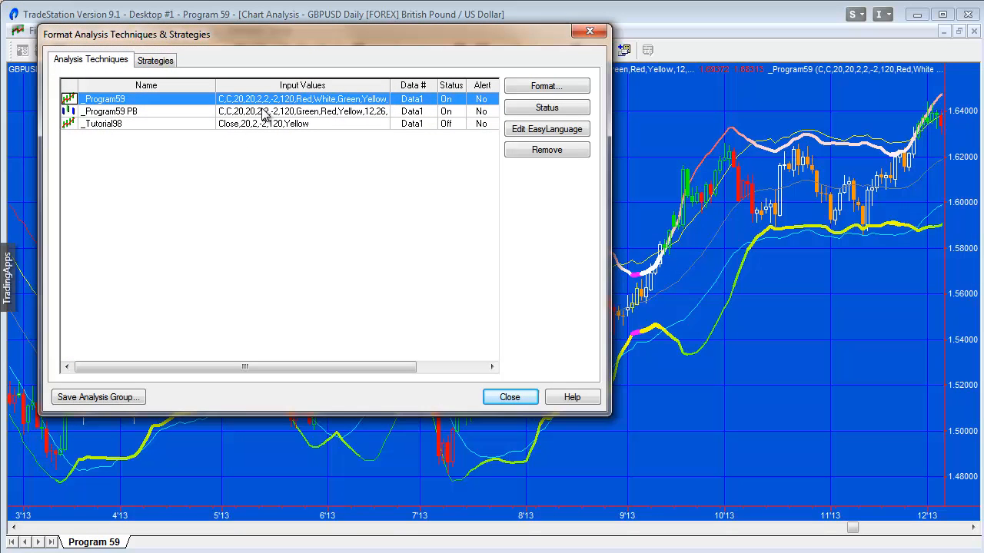
left_click(546, 85)
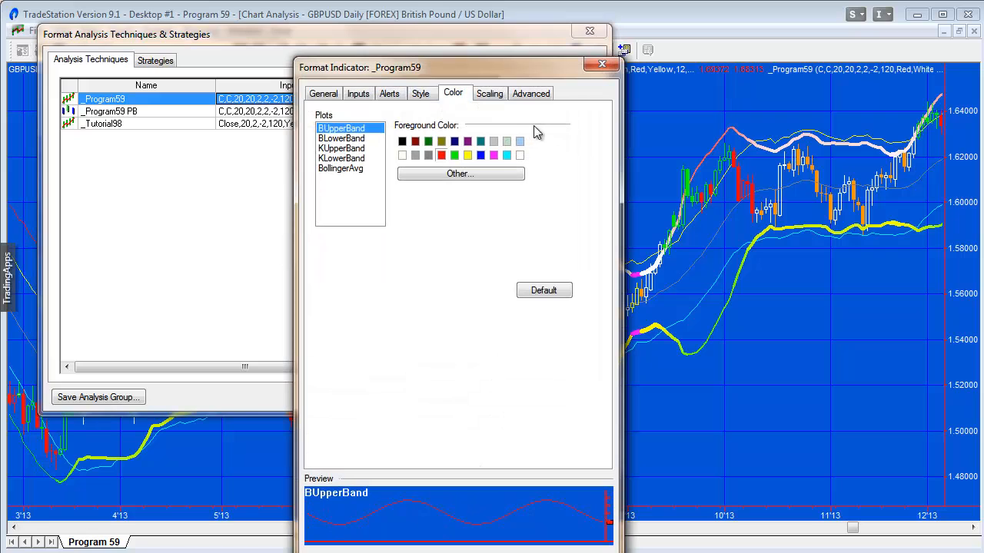
Step: Show the _Program59 Inputs list and begin editing the NumBars value (120)
left_click(358, 93)
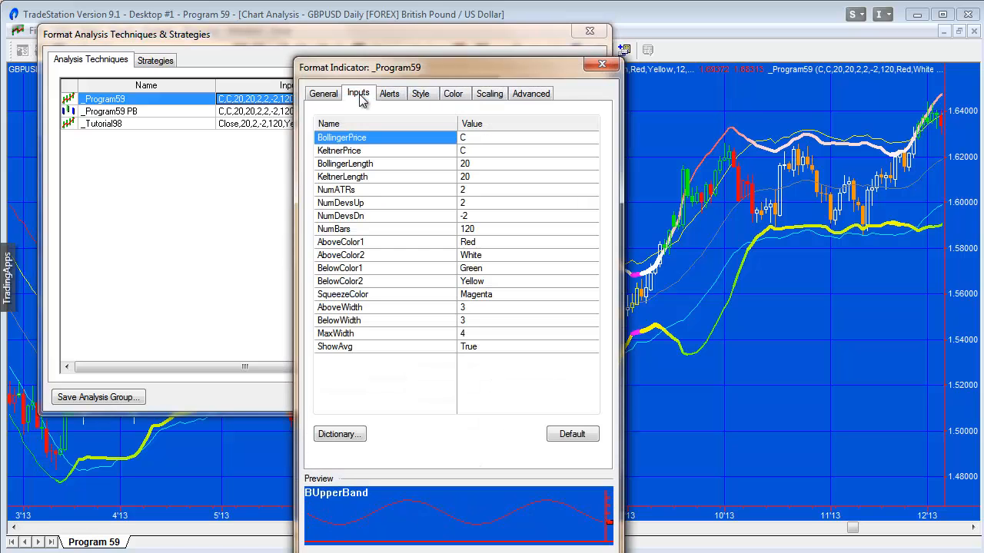
mouse_move(415, 184)
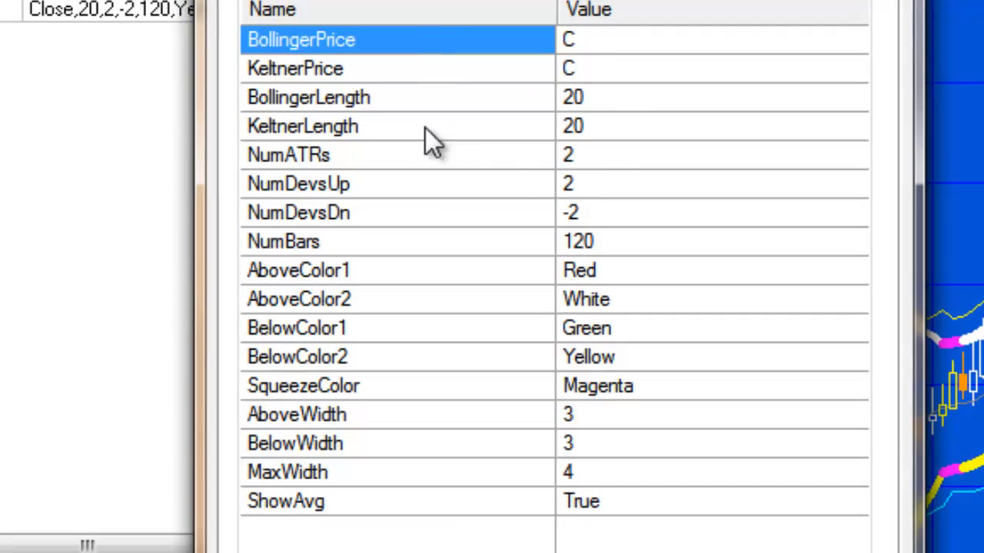
mouse_move(411, 177)
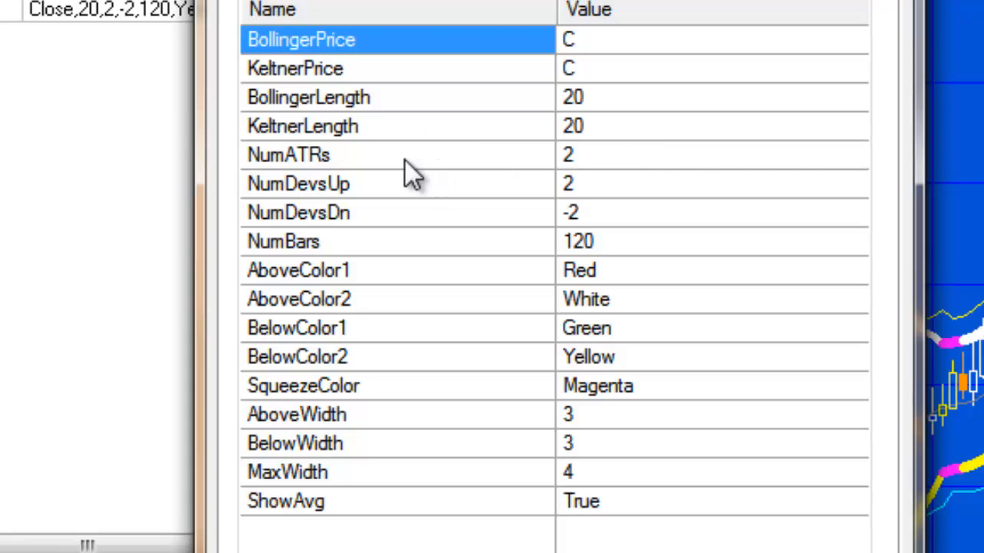
mouse_move(611, 165)
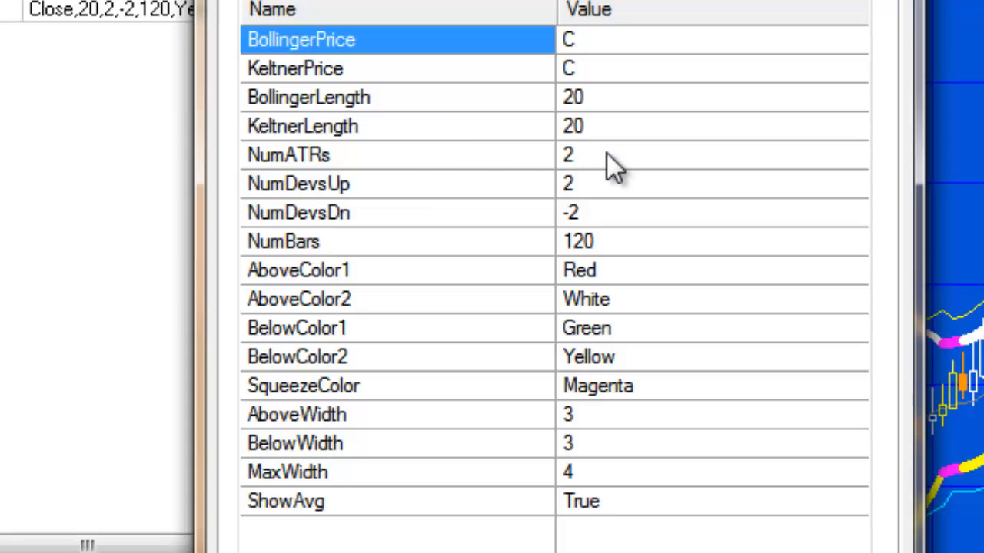
mouse_move(388, 227)
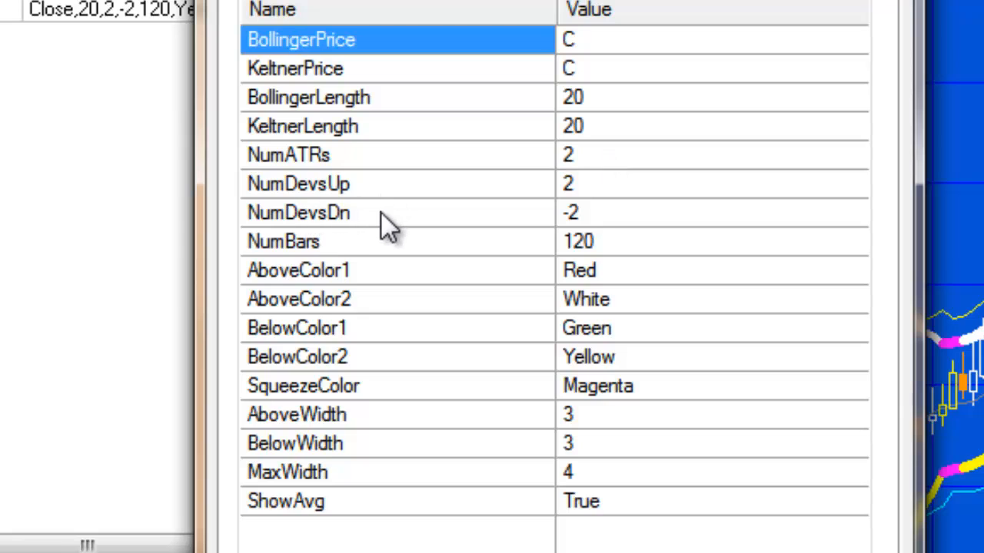
mouse_move(622, 234)
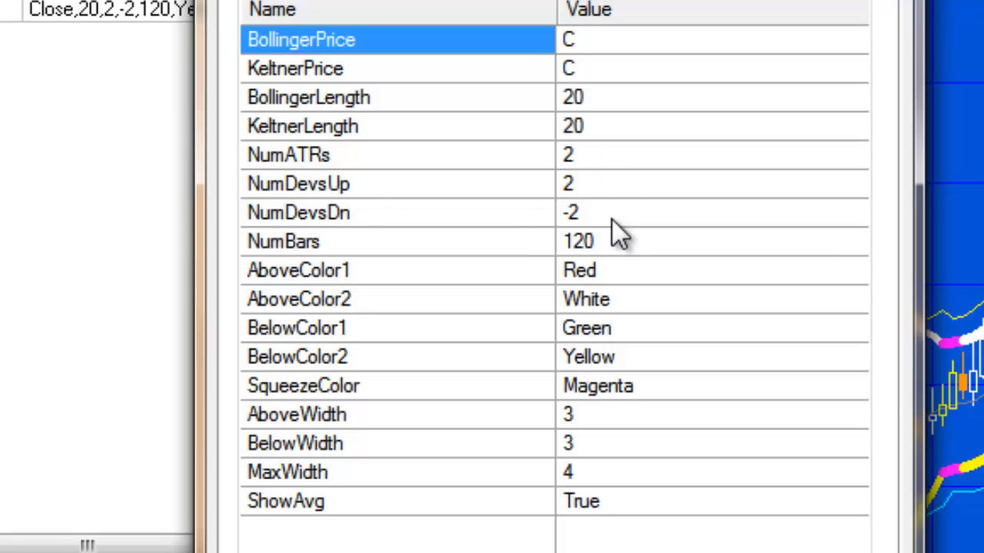
mouse_move(634, 234)
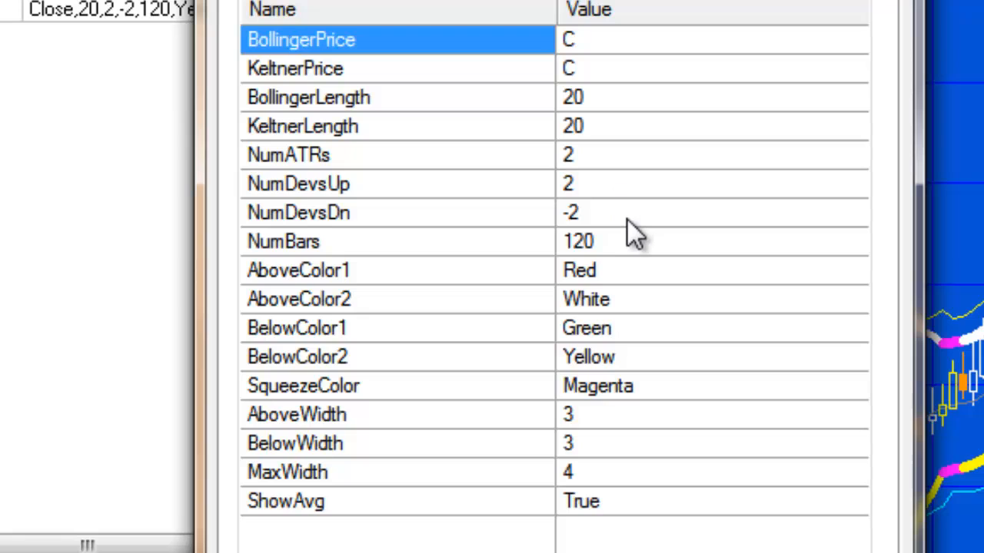
mouse_move(611, 277)
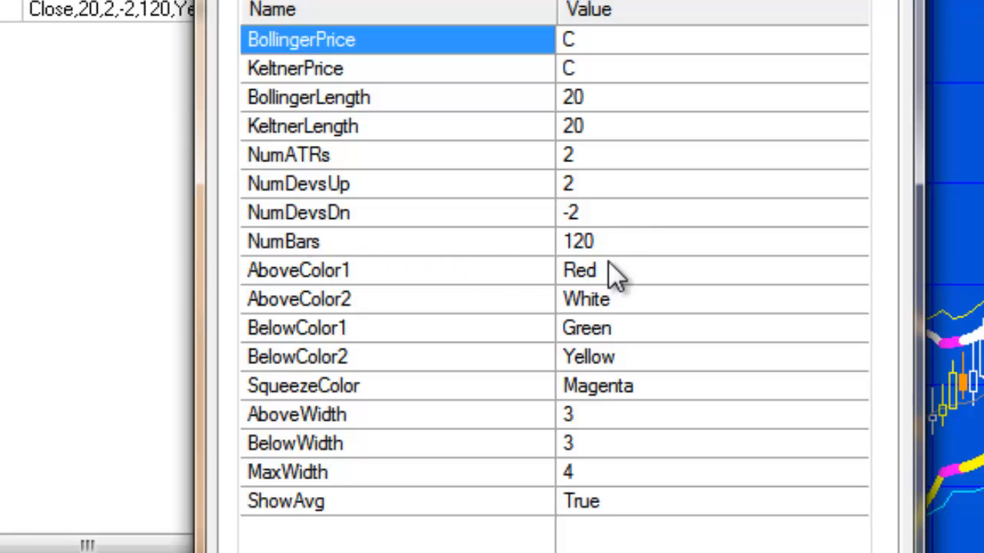
mouse_move(626, 266)
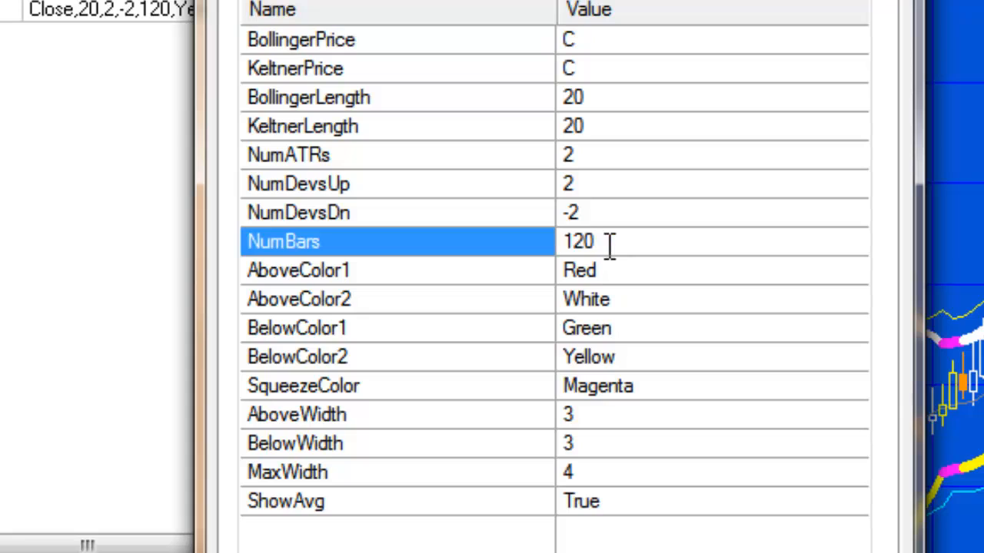
mouse_move(642, 281)
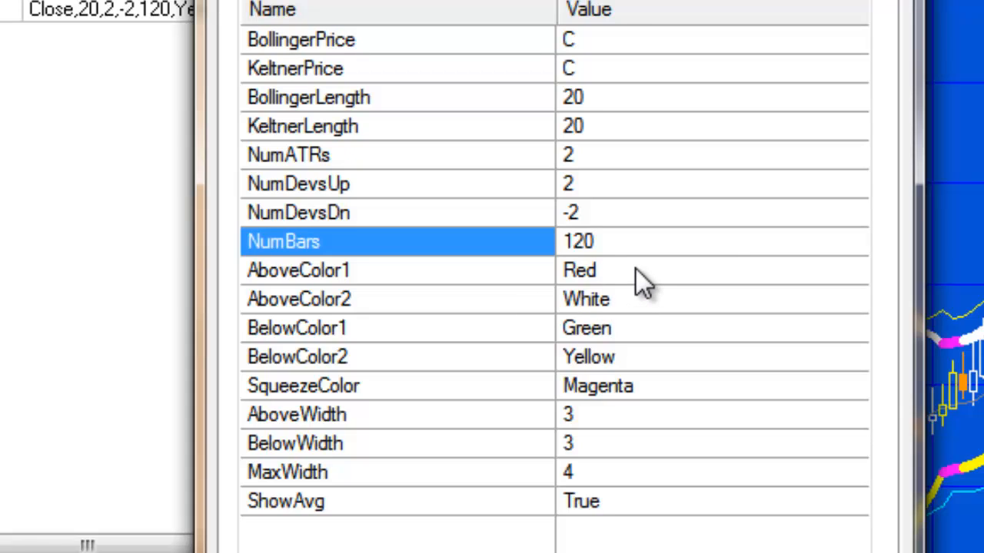
left_click(591, 241)
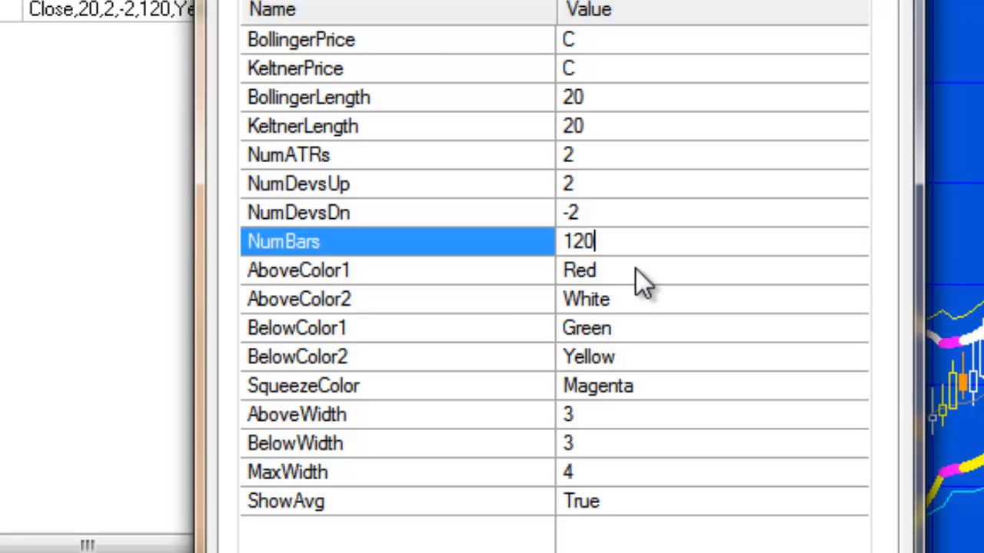
mouse_move(876, 269)
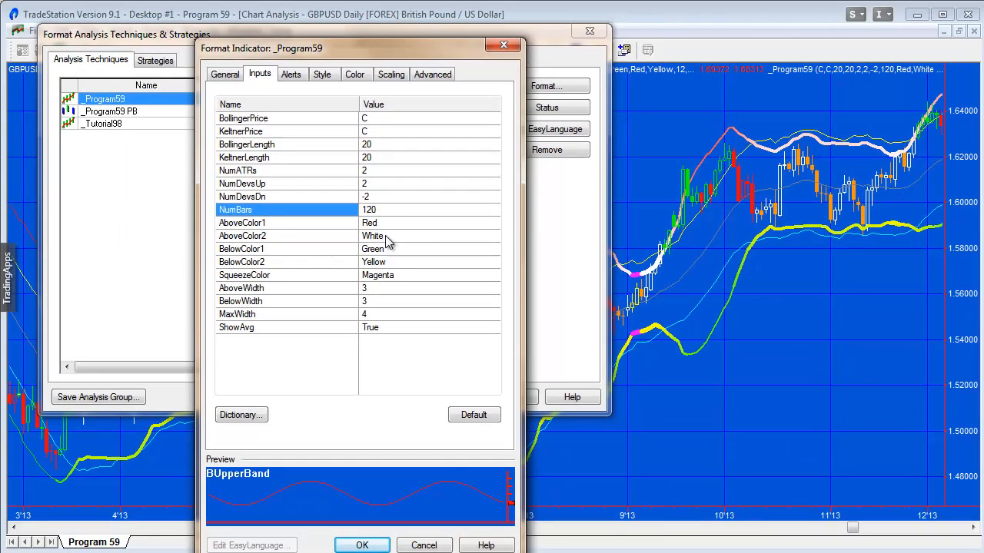
mouse_move(382, 232)
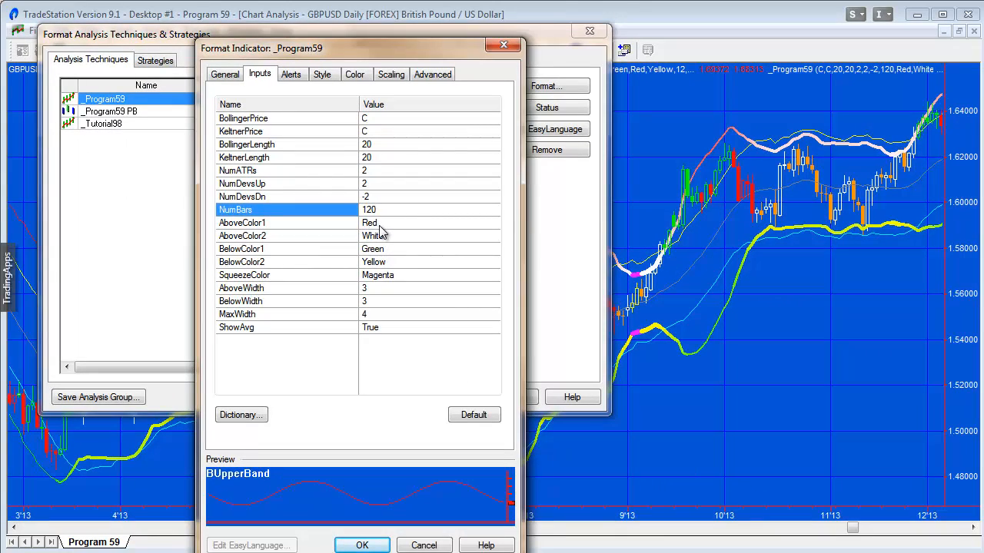
mouse_move(702, 165)
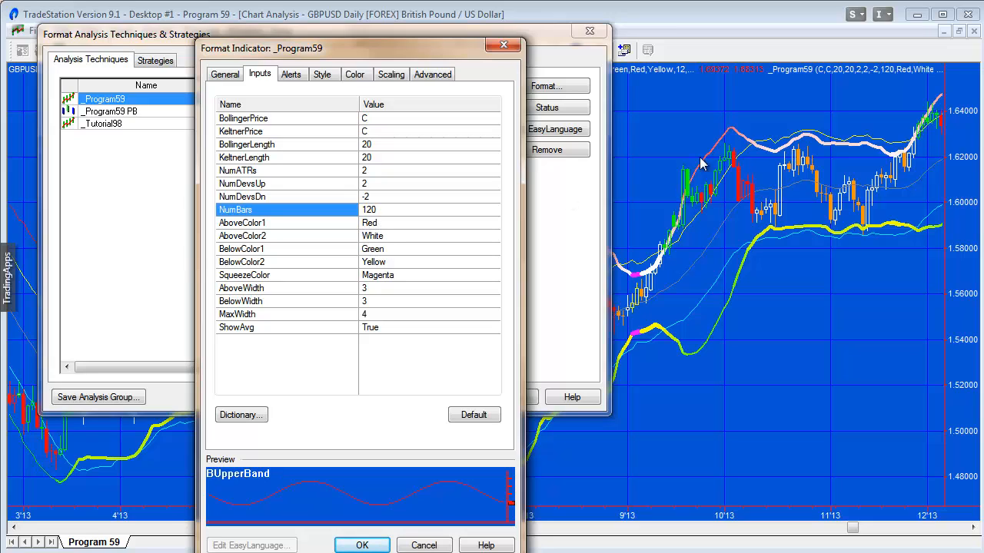
mouse_move(884, 153)
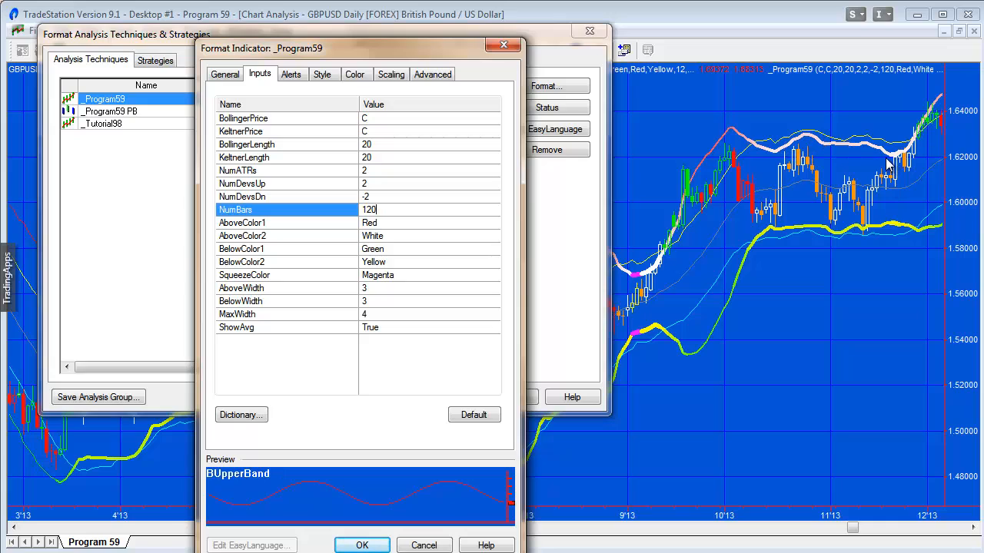
mouse_move(874, 164)
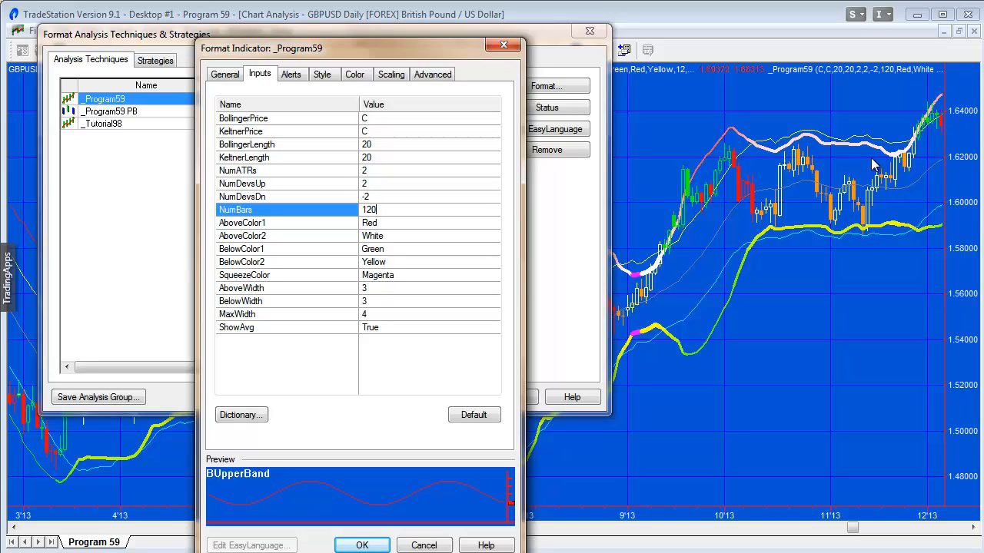
mouse_move(729, 137)
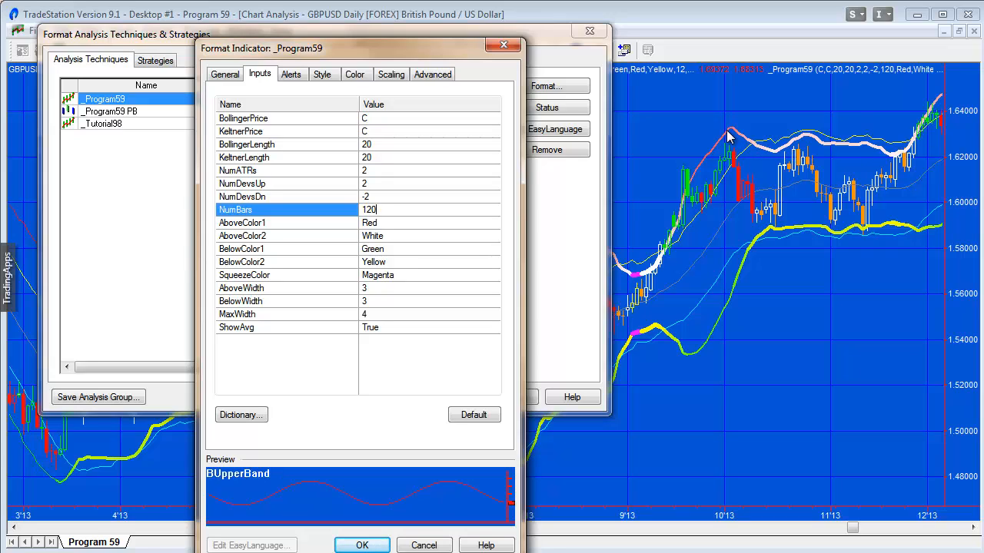
mouse_move(307, 258)
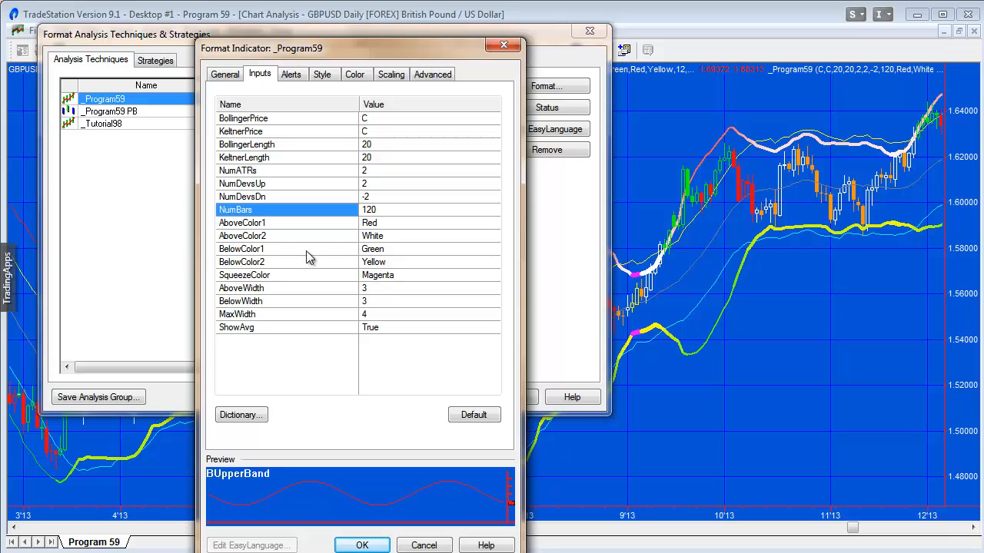
mouse_move(378, 269)
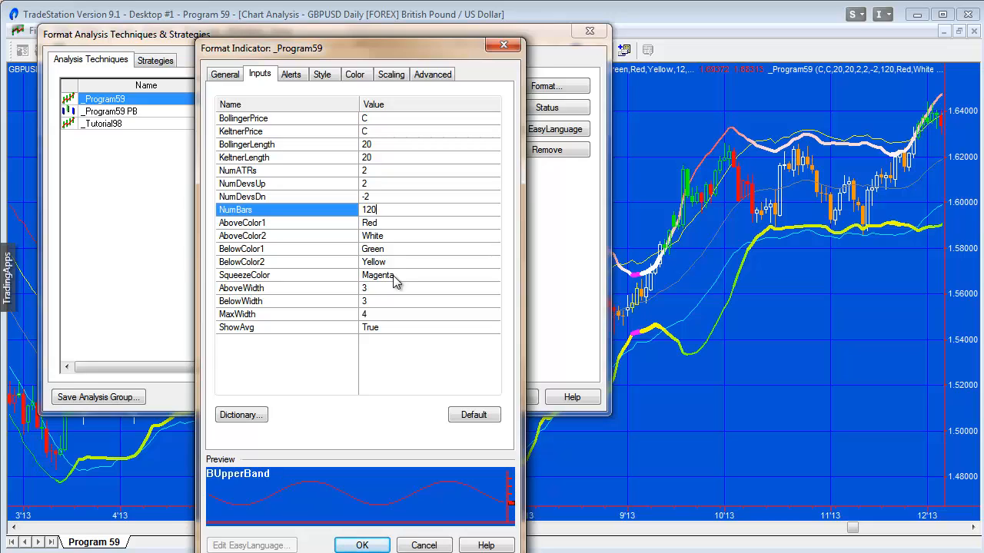
mouse_move(751, 166)
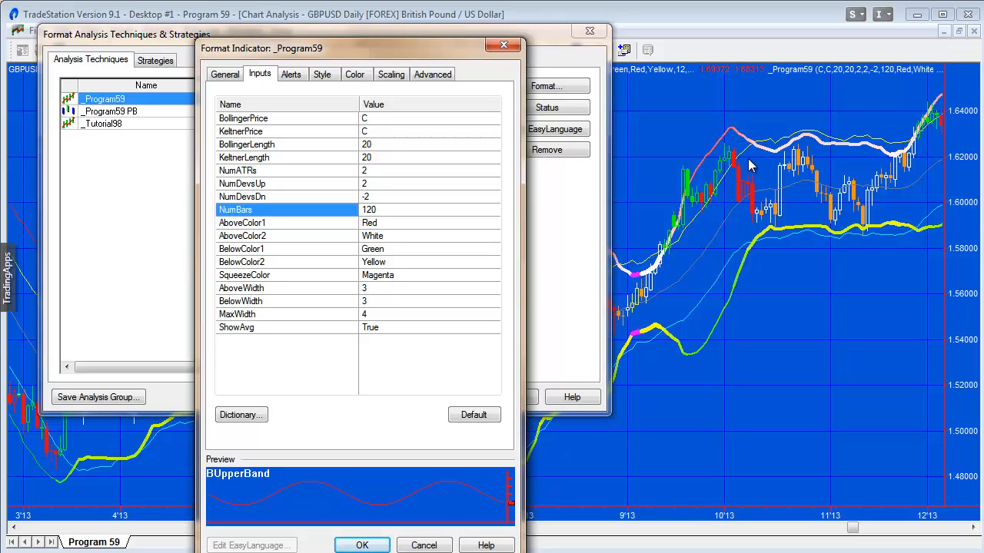
mouse_move(891, 175)
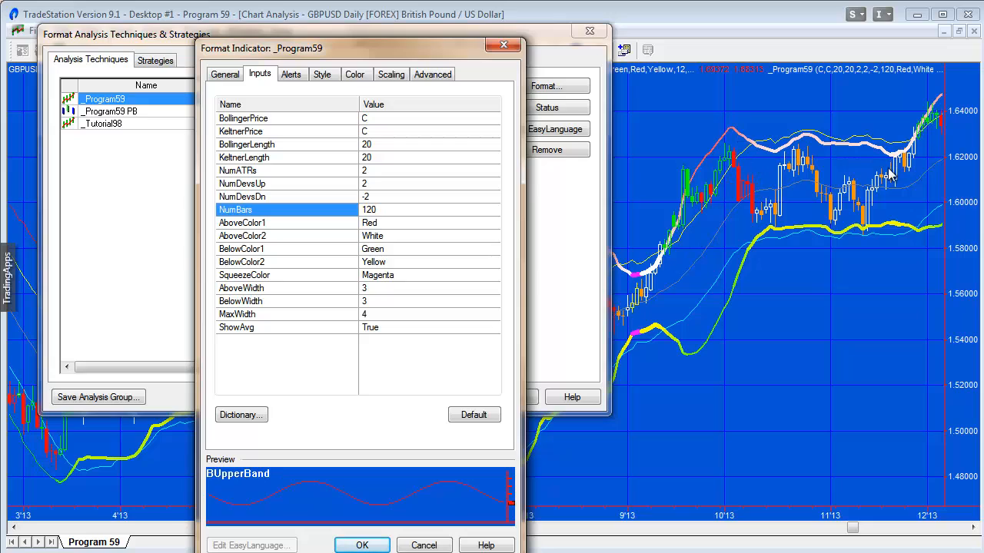
mouse_move(895, 161)
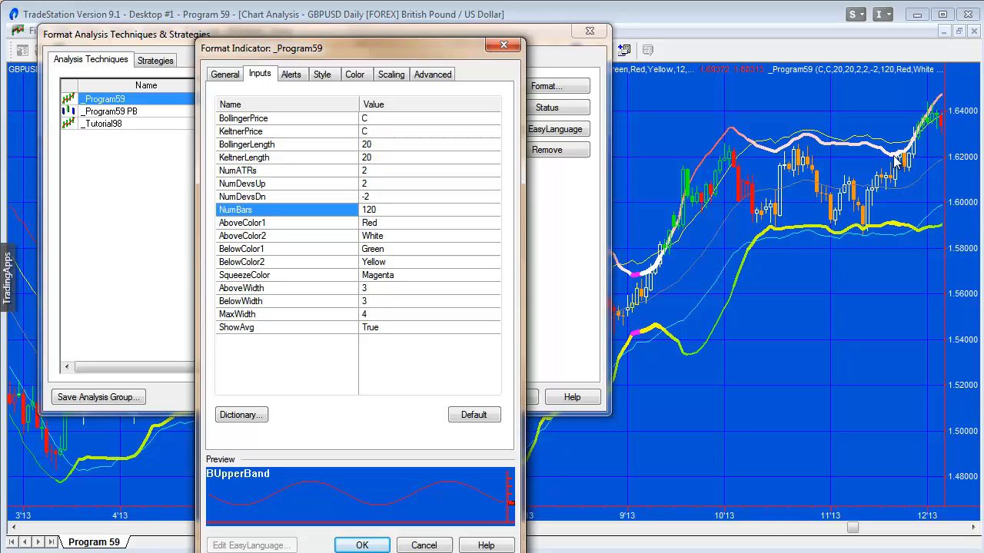
mouse_move(368, 296)
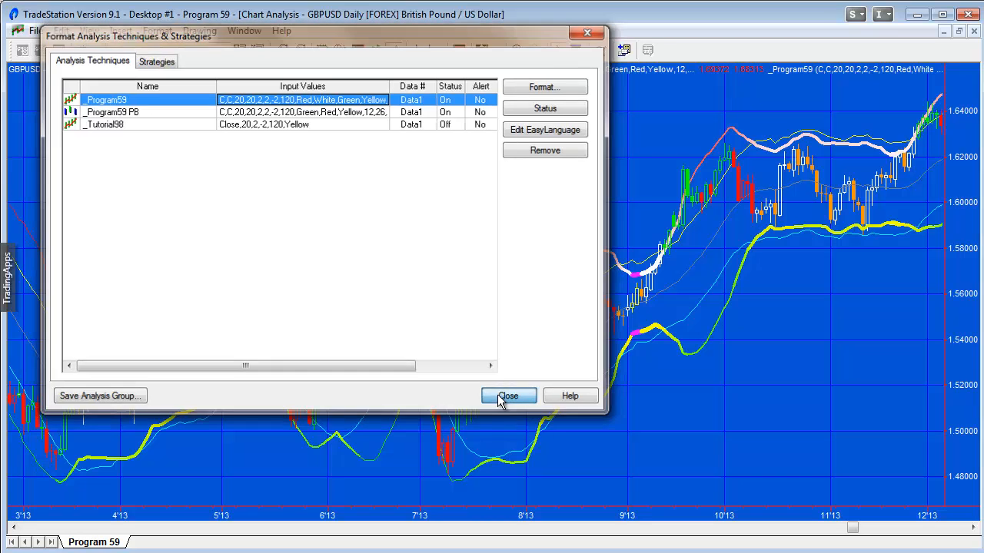
Step: Close the analysis techniques list, arrange all windows, and maximize the DHR 5-minute chart
left_click(244, 30)
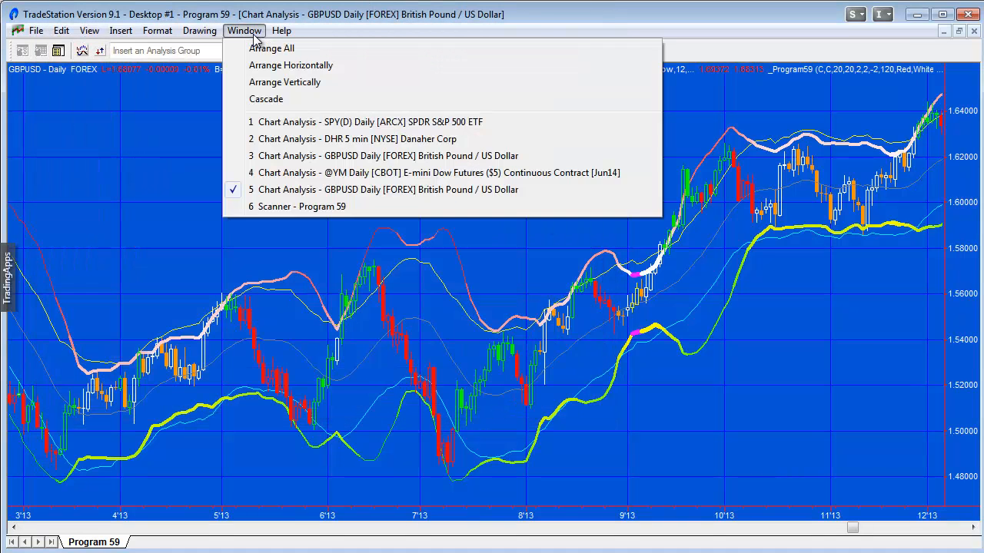
left_click(271, 48)
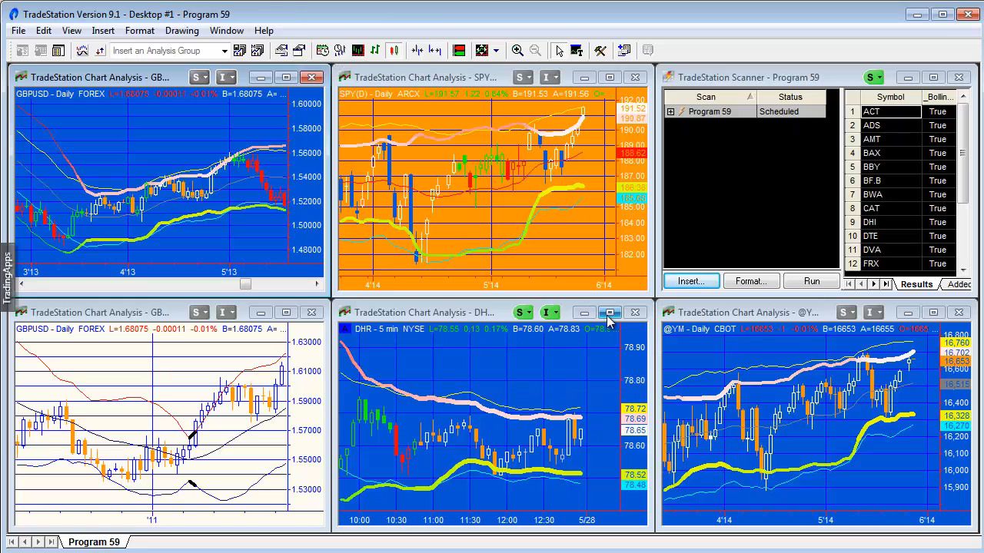
left_click(610, 313)
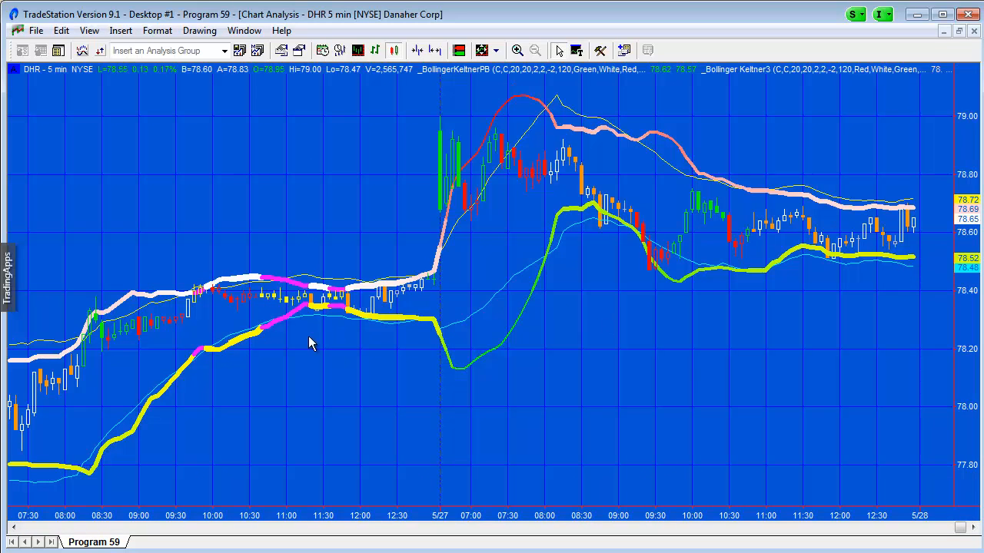
mouse_move(341, 302)
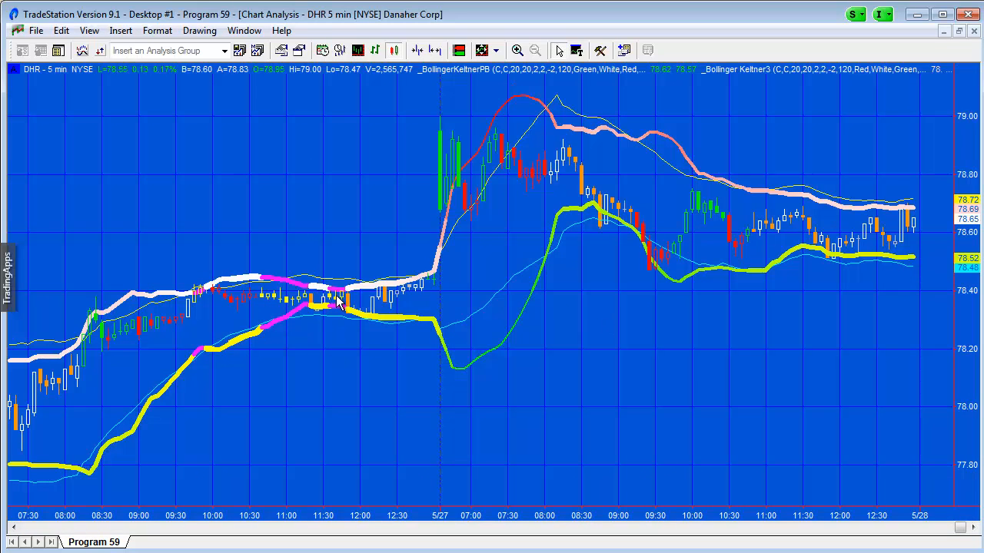
mouse_move(342, 311)
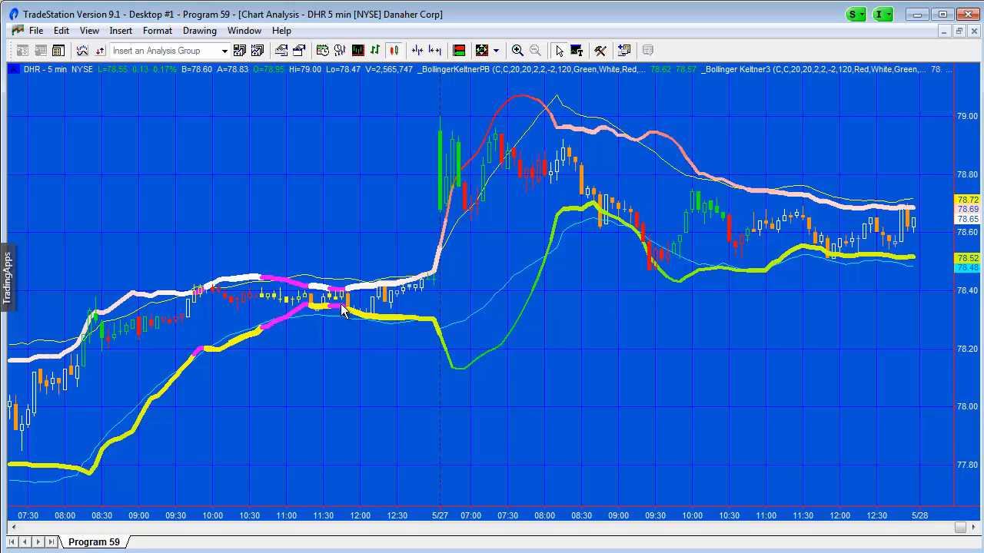
mouse_move(398, 406)
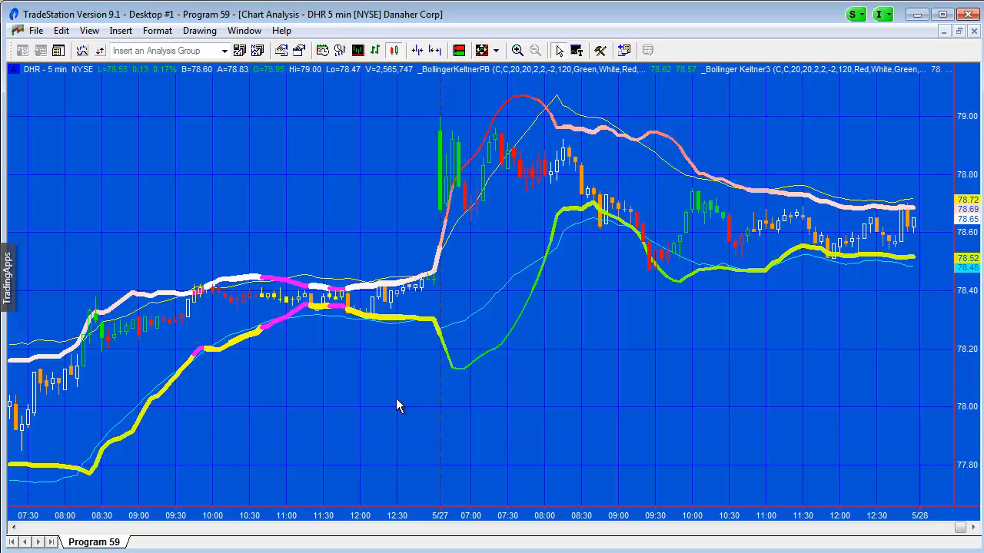
left_click(244, 30)
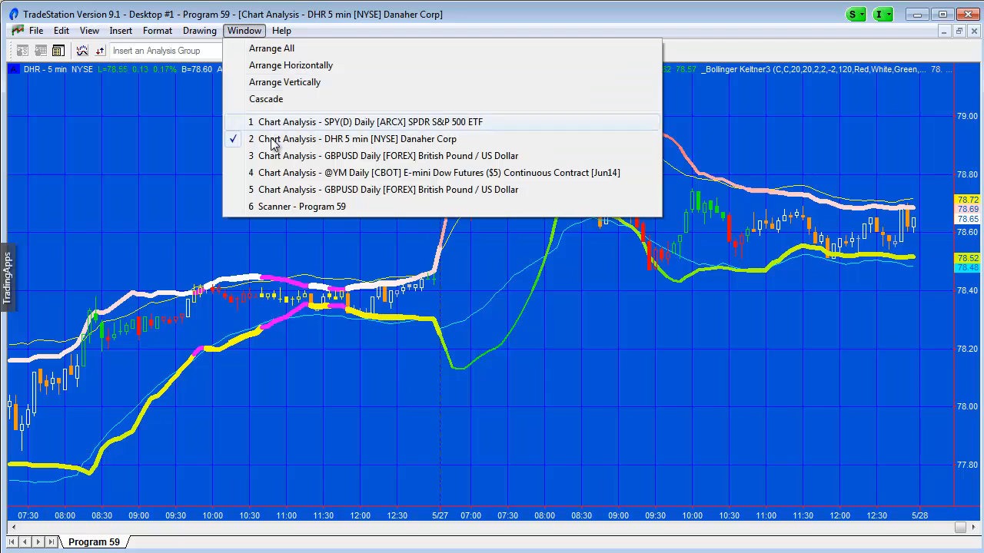
left_click(438, 173)
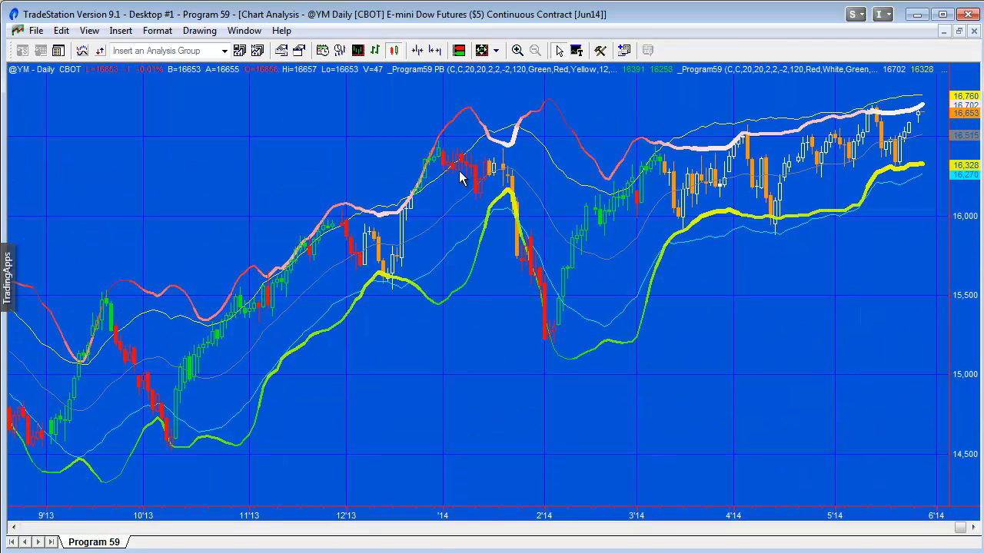
mouse_move(542, 269)
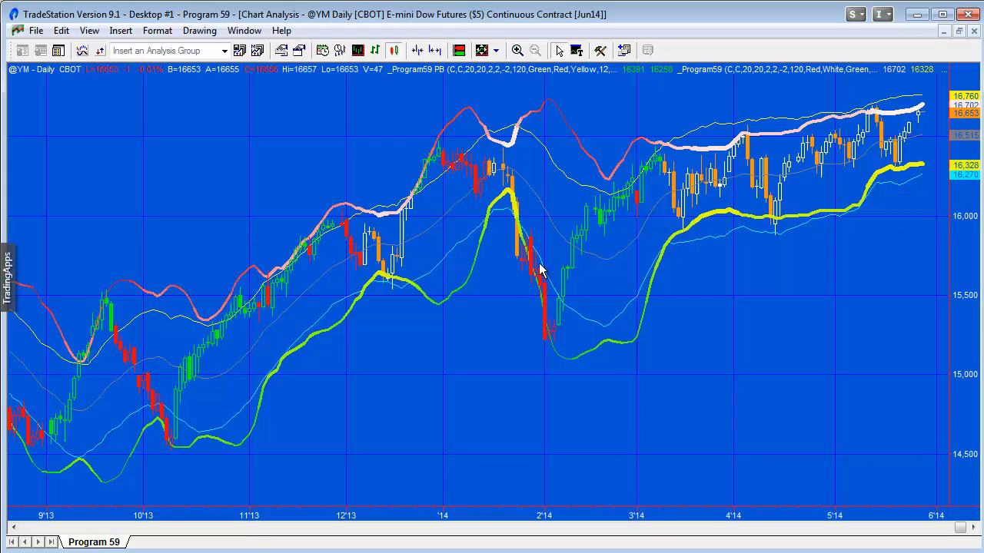
mouse_move(553, 338)
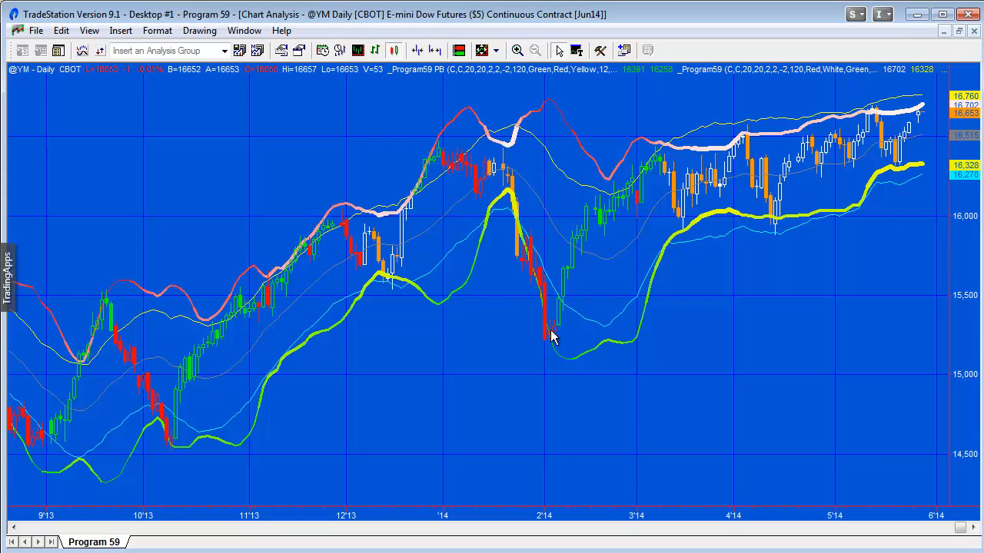
mouse_move(561, 312)
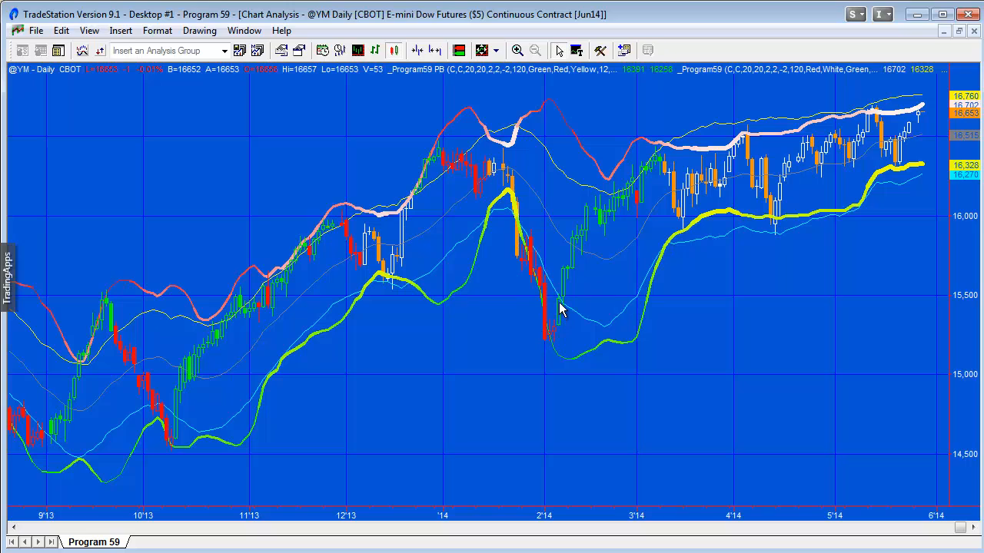
mouse_move(683, 188)
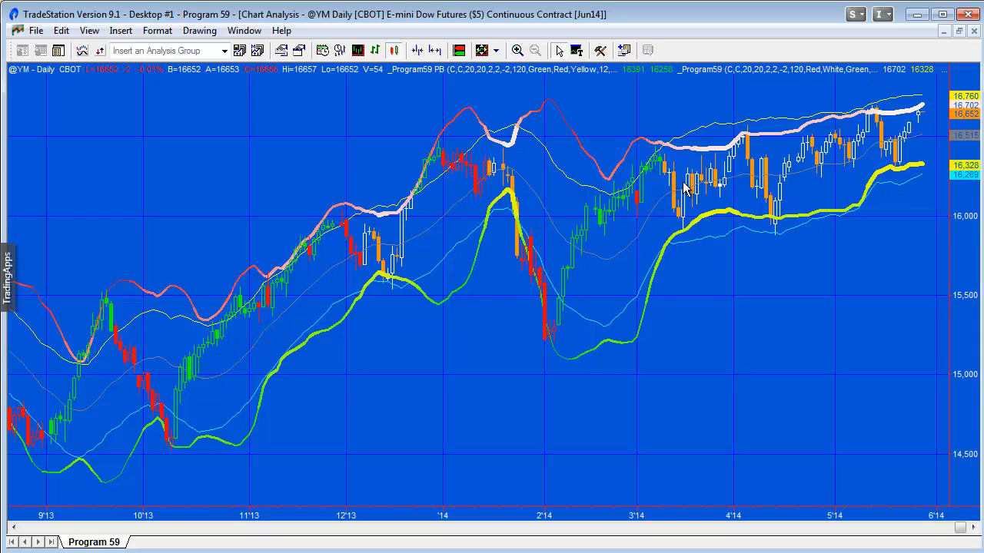
mouse_move(703, 189)
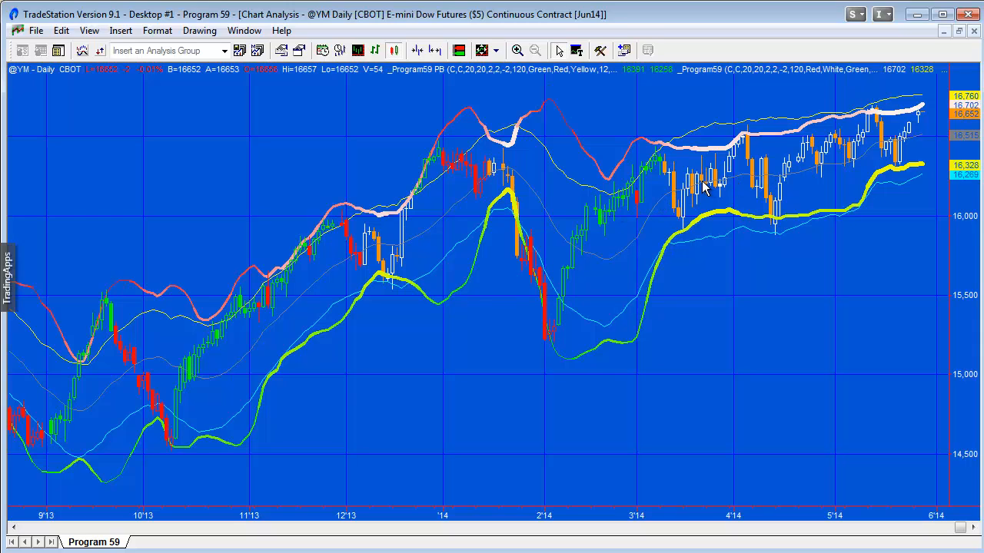
mouse_move(911, 503)
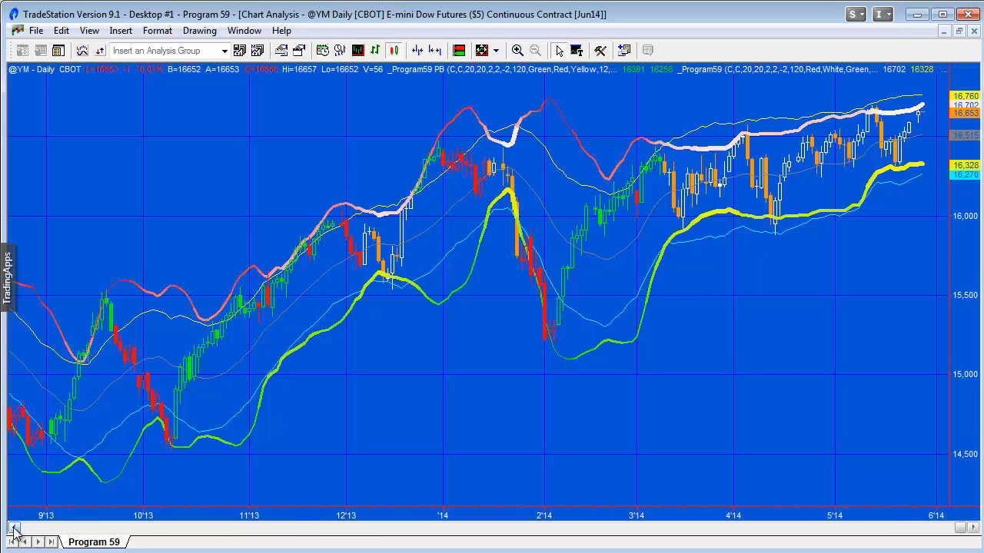
left_click(13, 531)
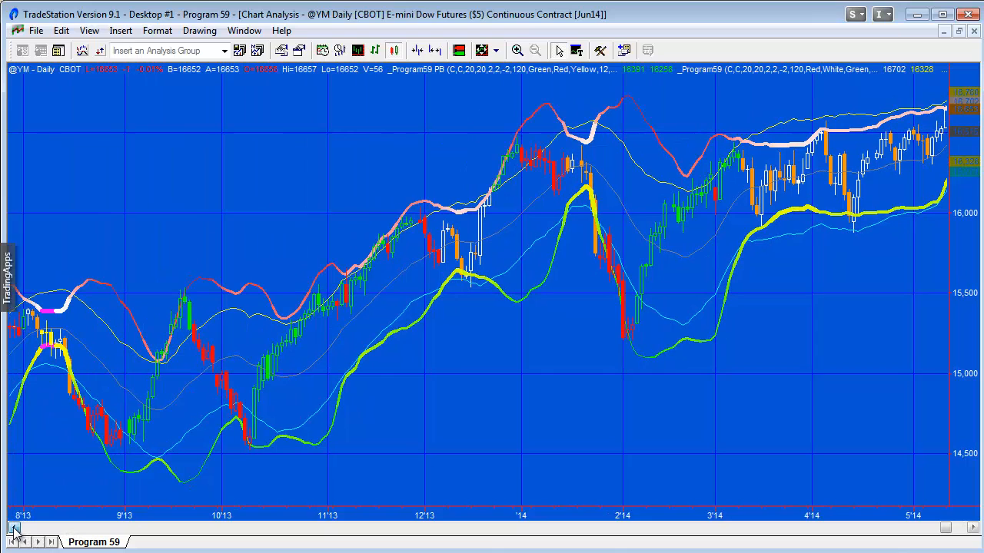
left_click(13, 528)
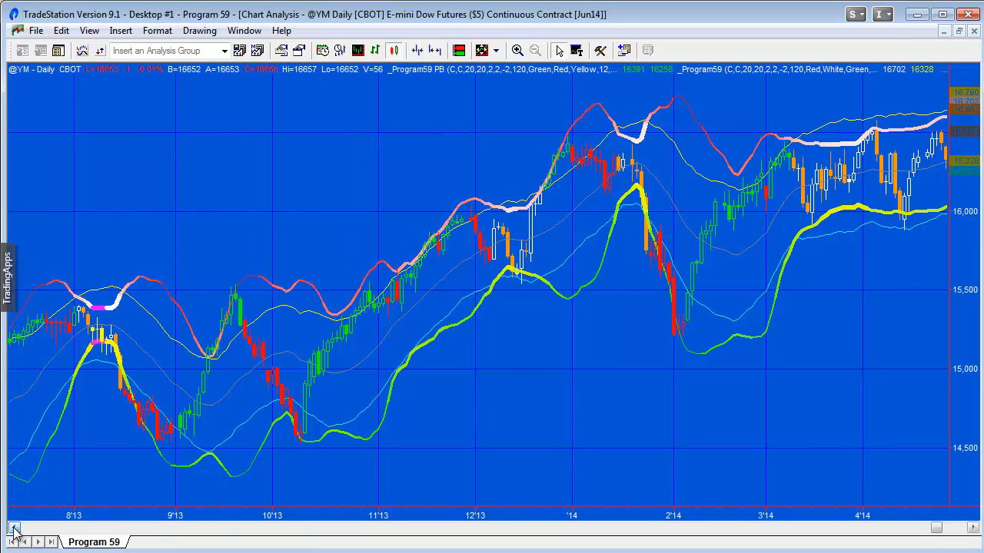
mouse_move(217, 355)
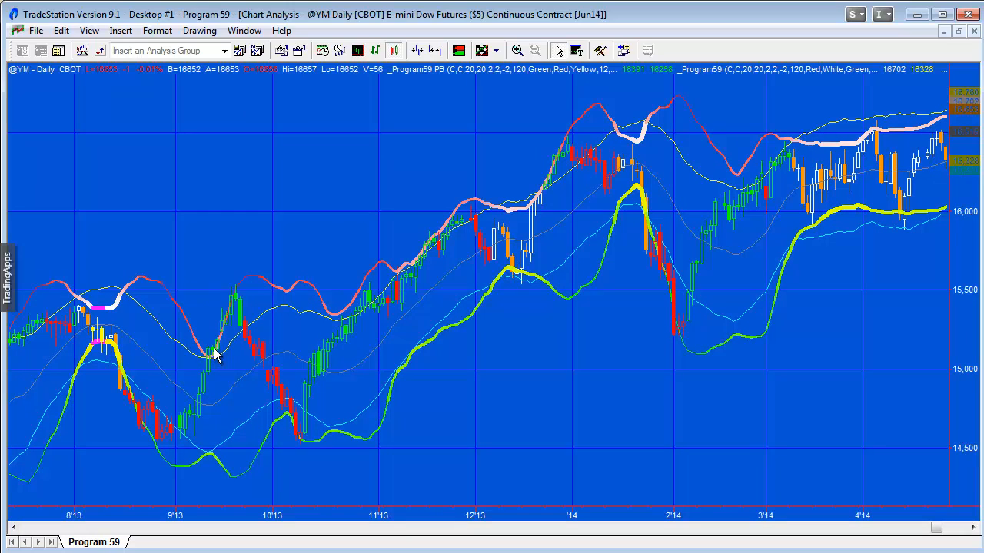
mouse_move(157, 277)
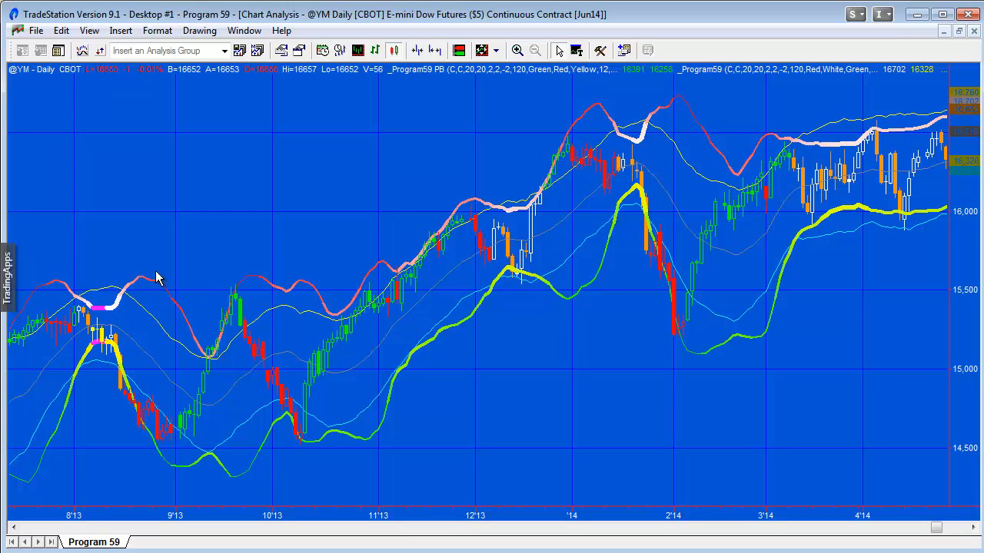
mouse_move(198, 342)
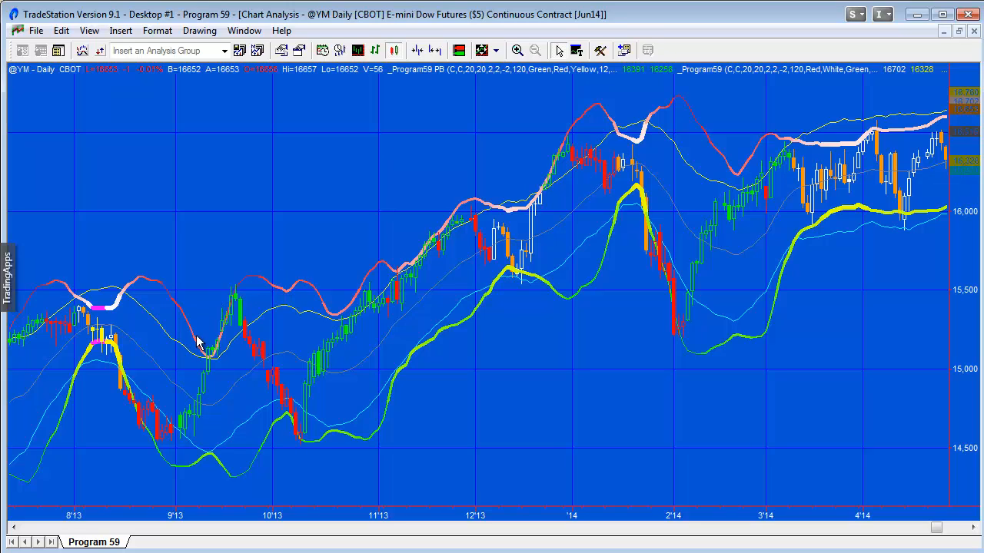
mouse_move(211, 359)
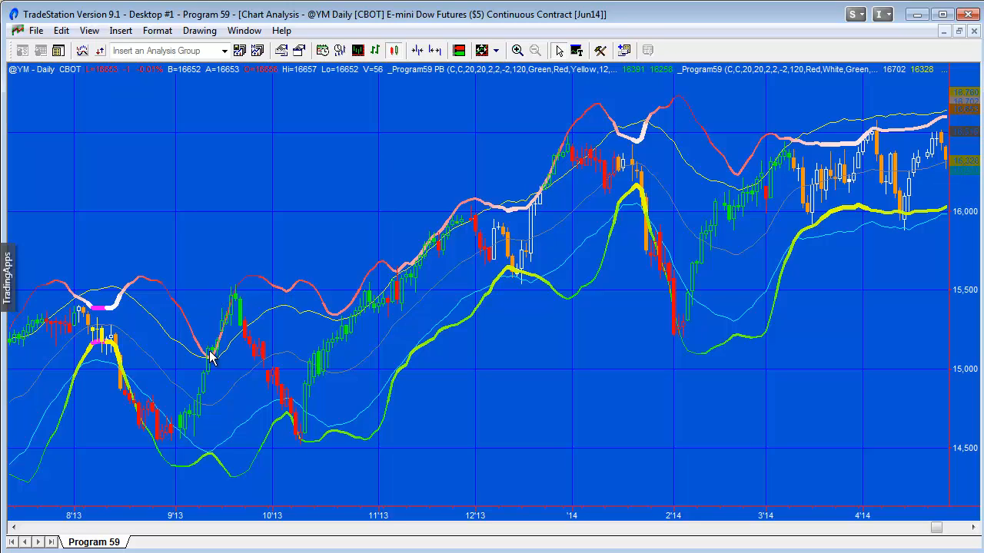
mouse_move(204, 384)
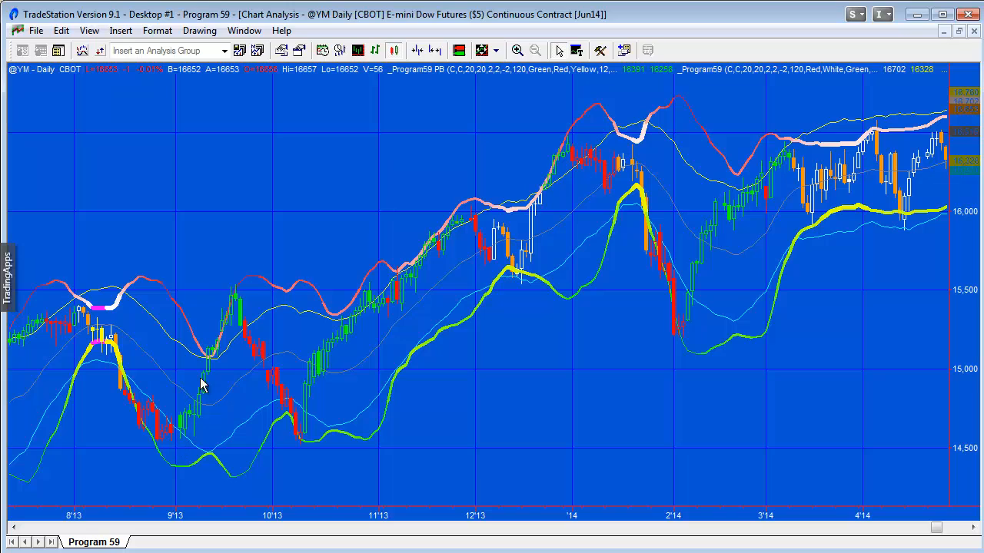
mouse_move(265, 375)
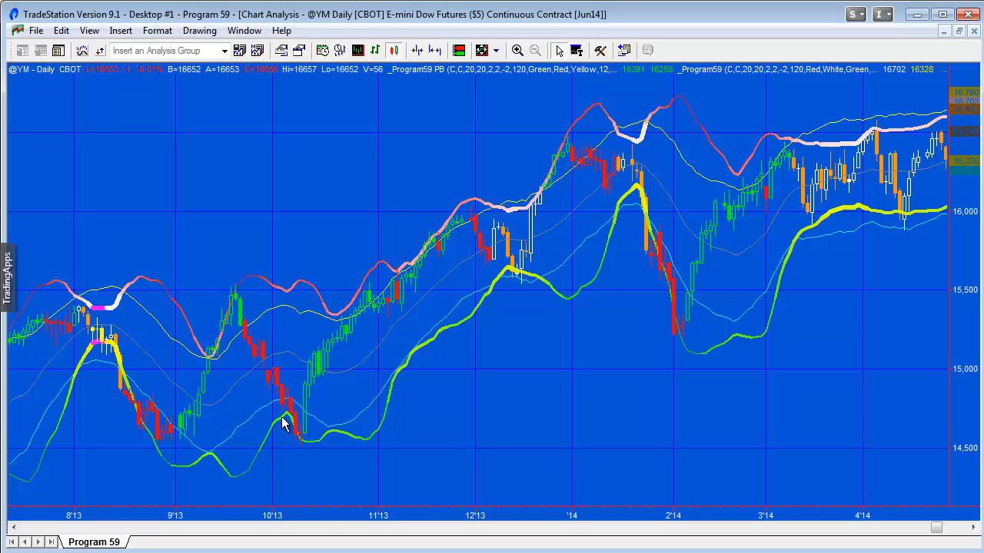
mouse_move(252, 443)
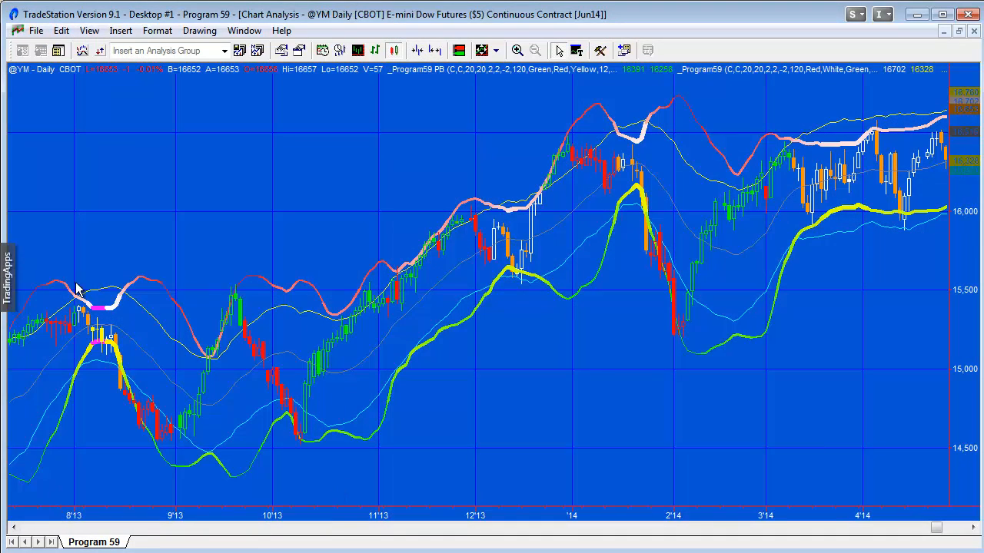
mouse_move(111, 342)
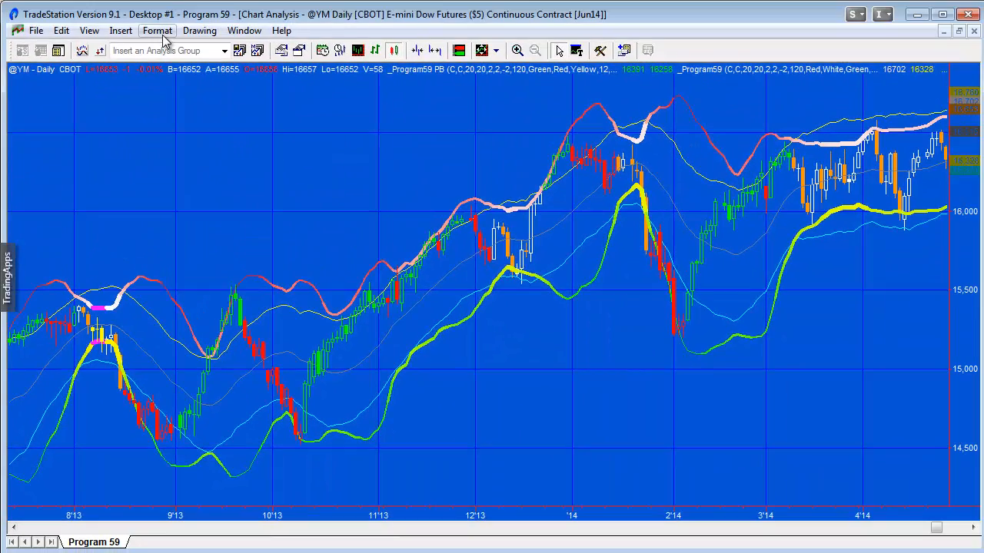
left_click(158, 30)
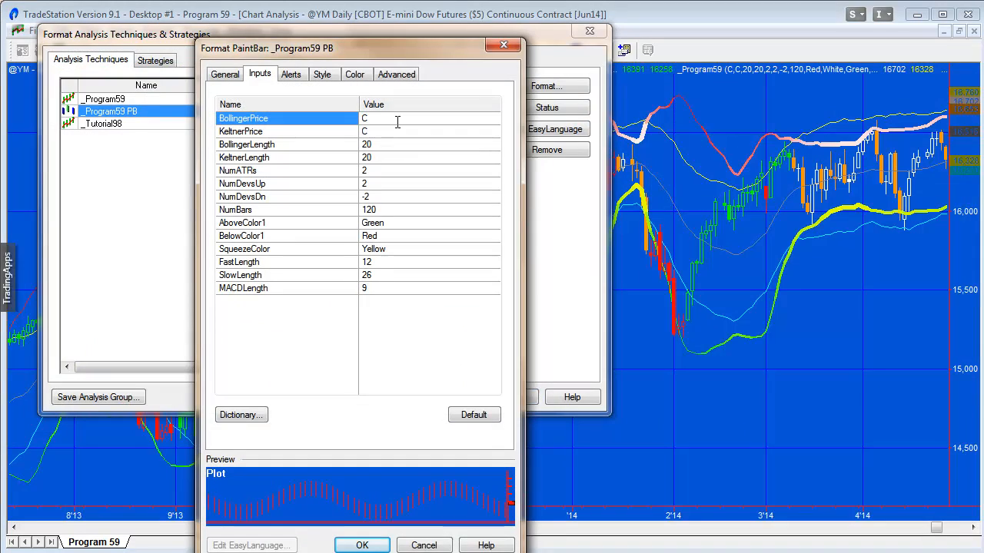
mouse_move(410, 159)
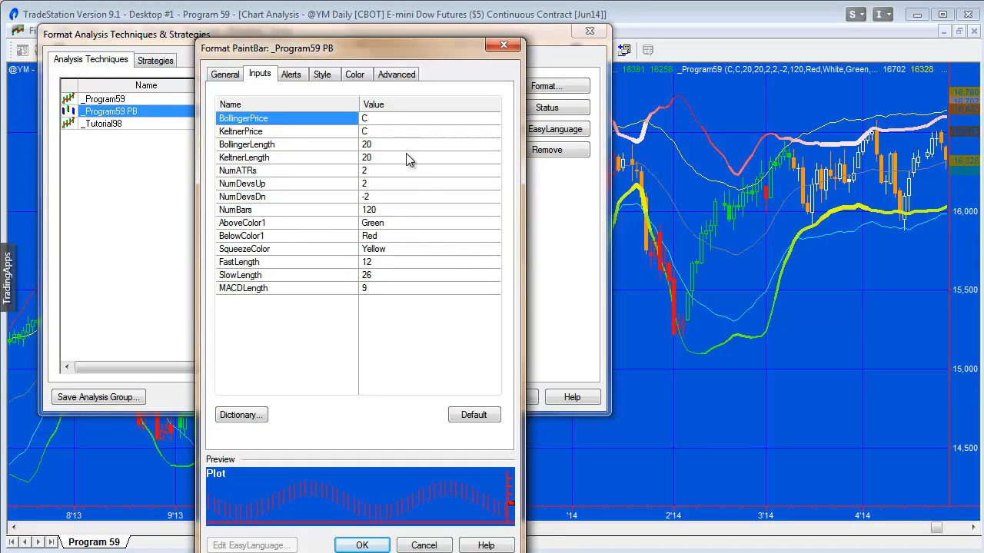
mouse_move(384, 237)
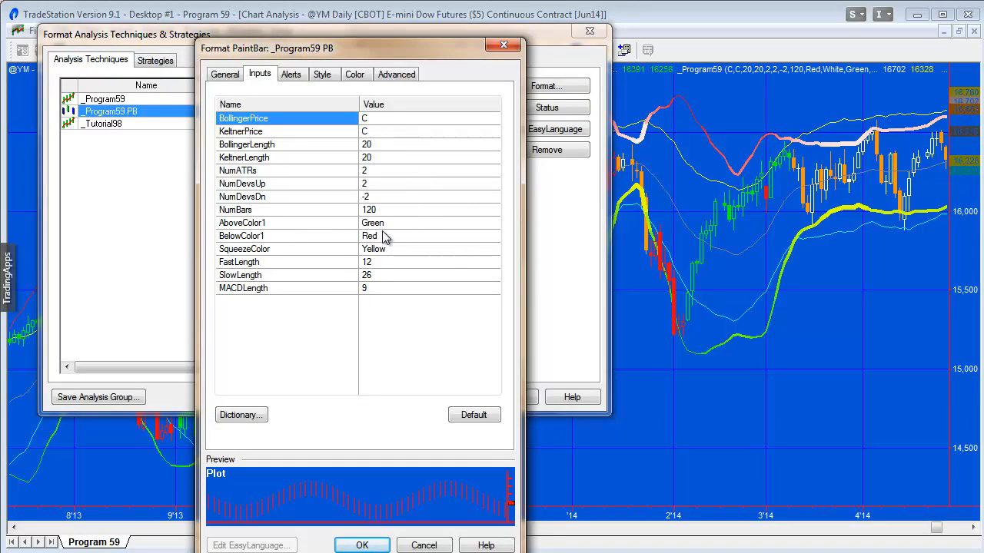
mouse_move(371, 229)
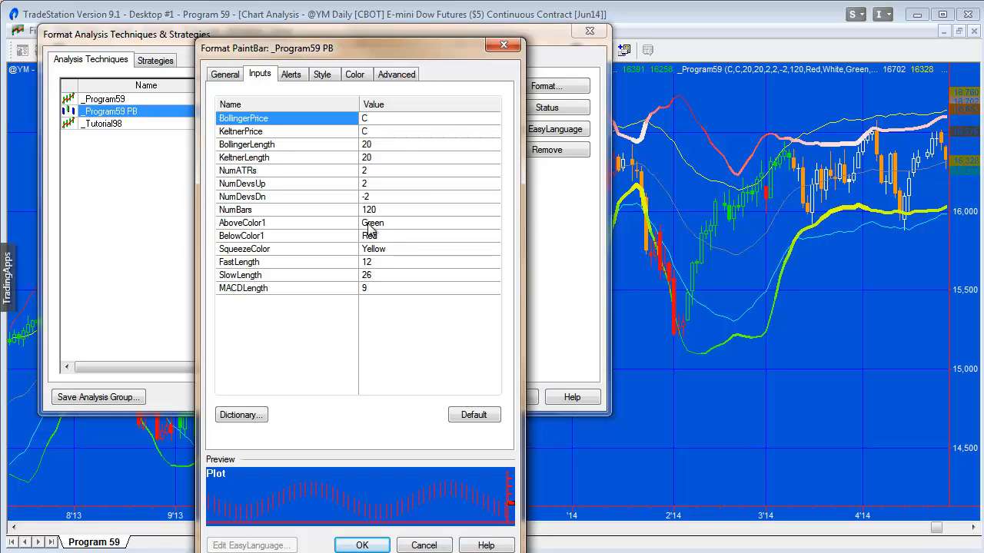
mouse_move(396, 232)
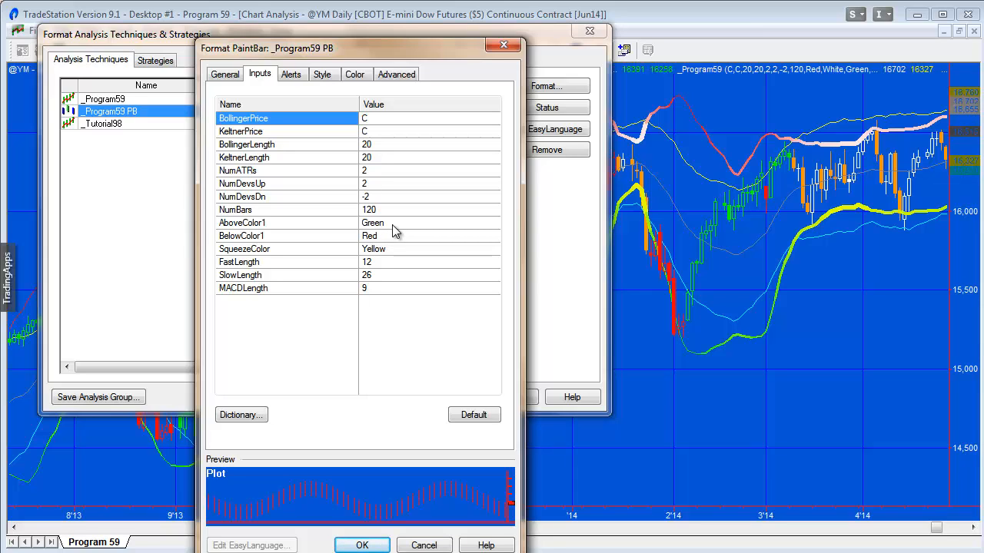
mouse_move(391, 235)
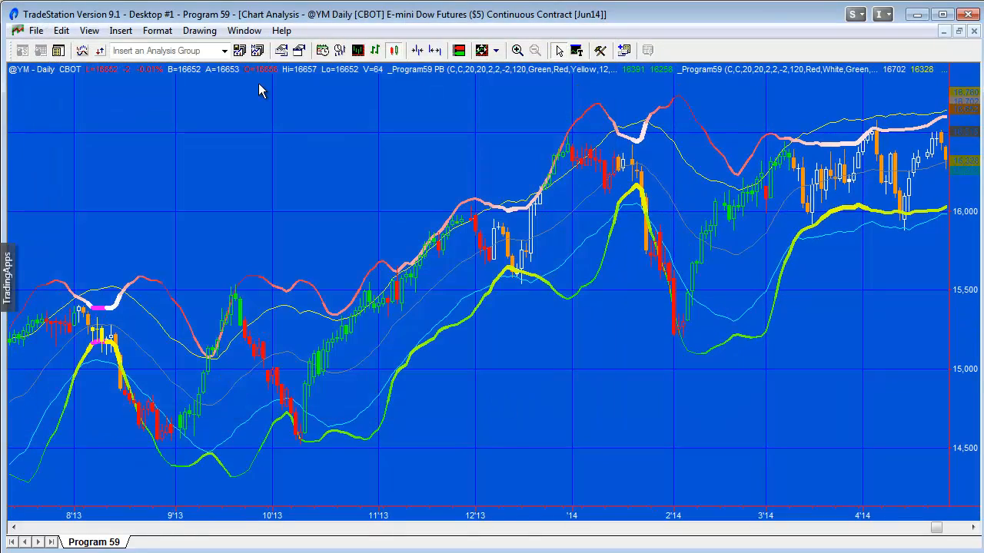
Step: Switch to the Scanner - Program 59 window and expand the scan's run history
left_click(243, 30)
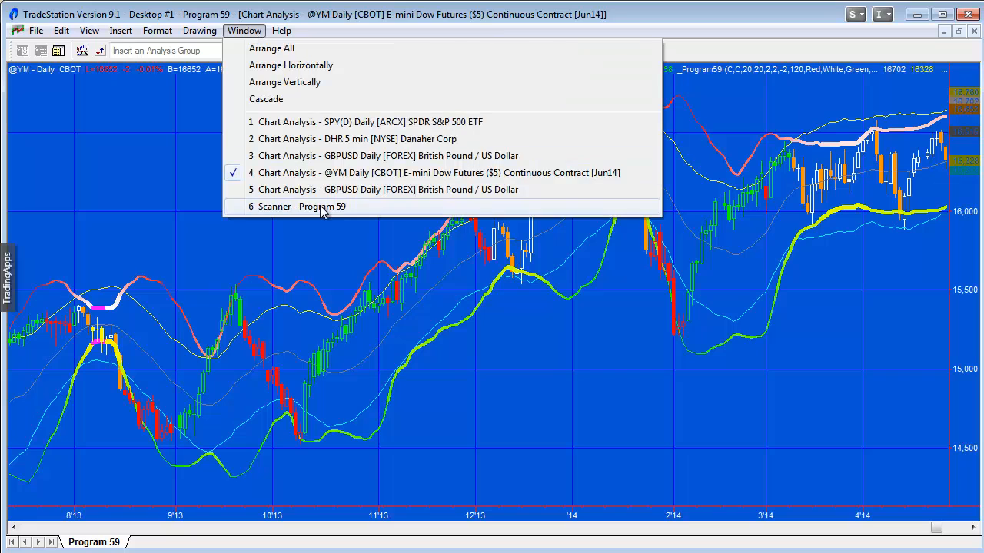
left_click(301, 206)
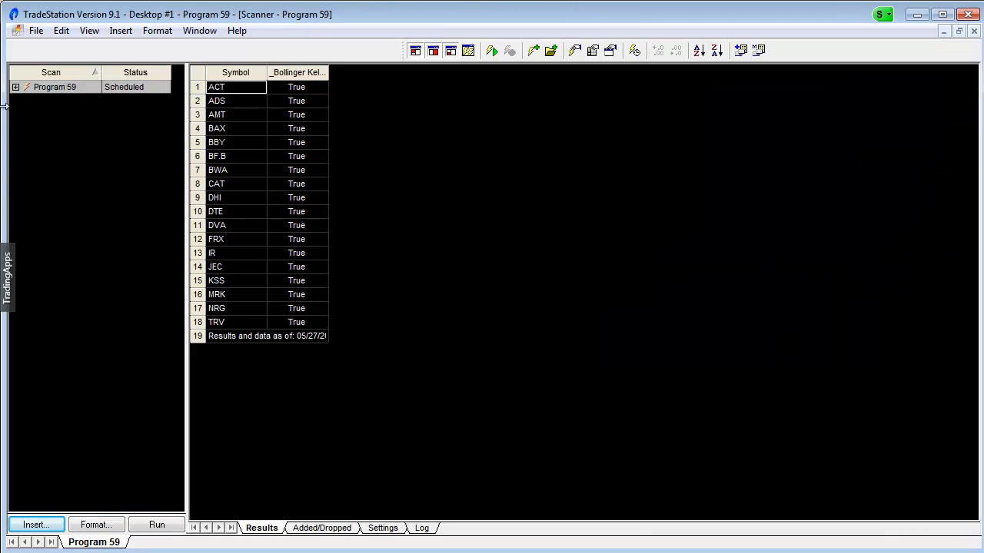
left_click(15, 87)
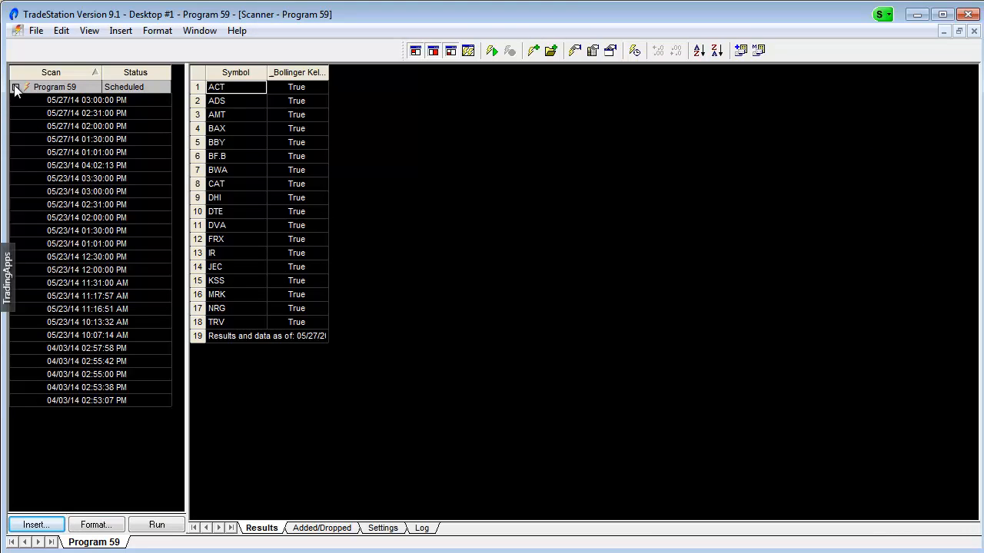
left_click(15, 87)
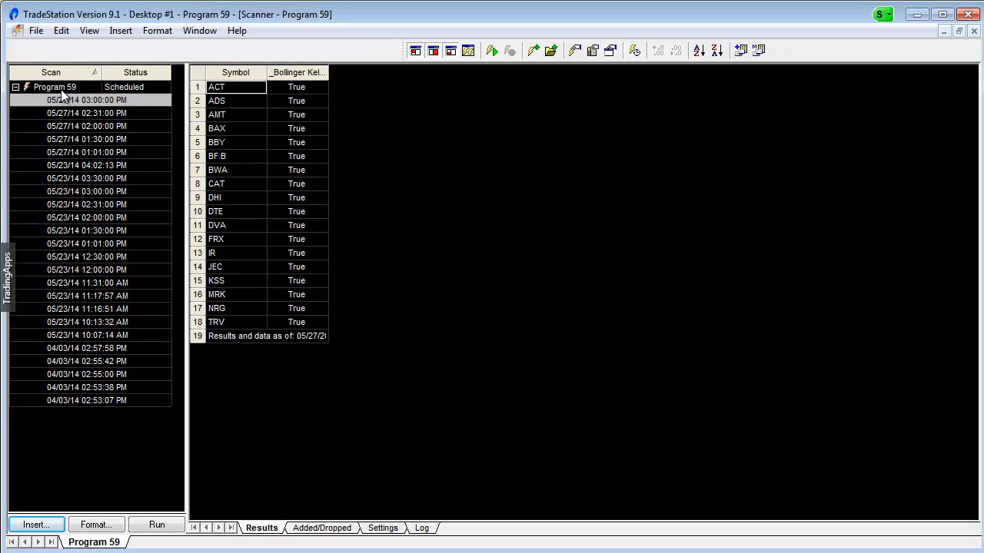
Step: Review the Program 59 scan criteria, cancel, then choose Delete Scan from its context menu
left_click(95, 524)
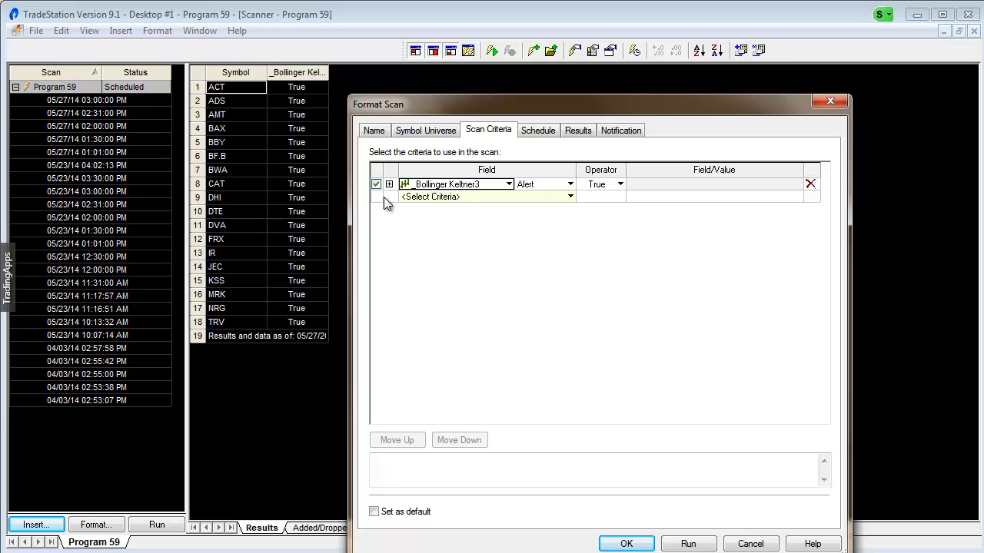
mouse_move(551, 249)
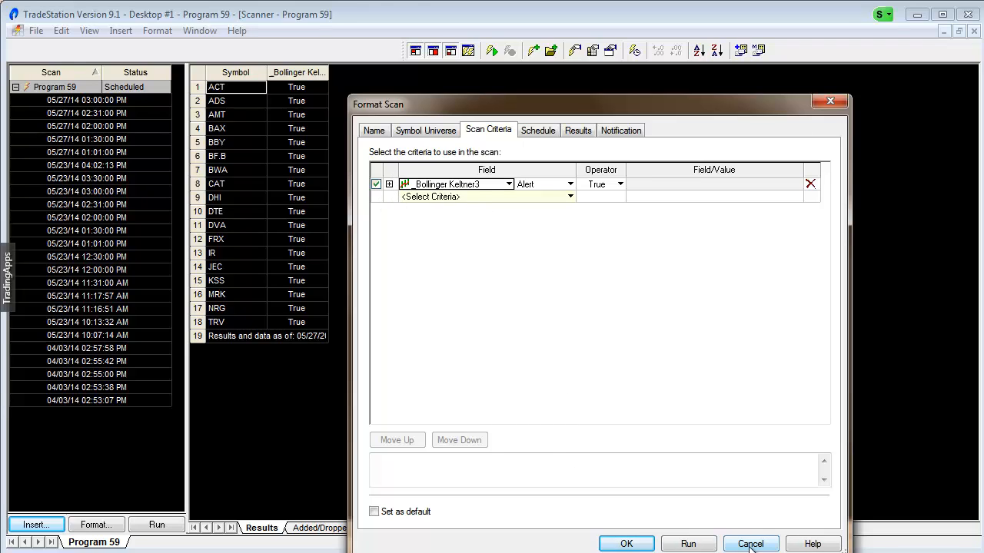
left_click(749, 543)
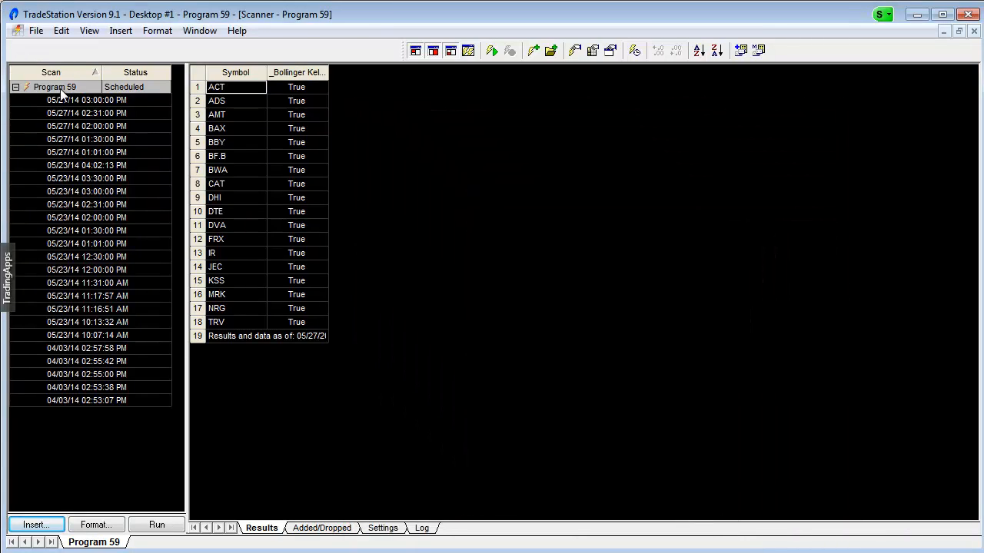
right_click(54, 86)
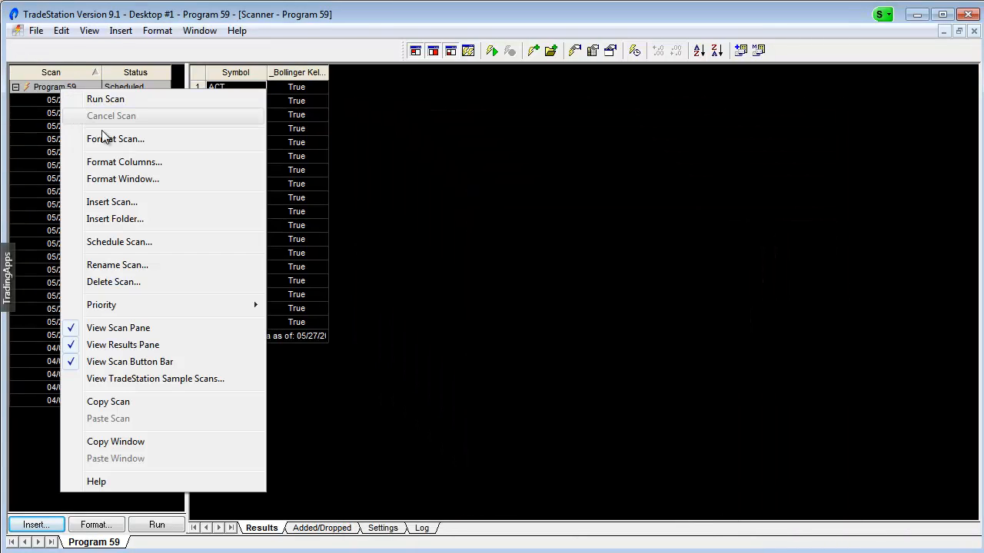
mouse_move(115, 138)
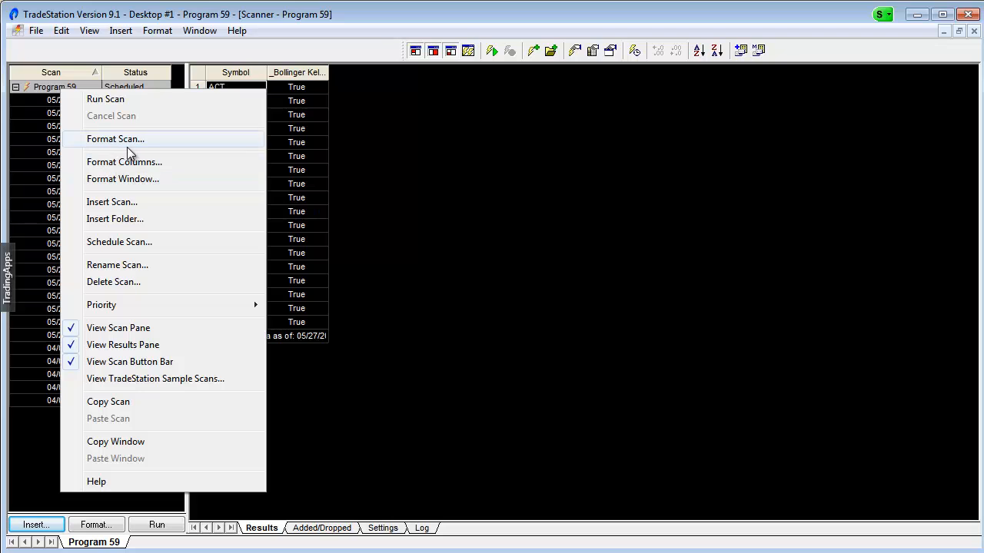
mouse_move(131, 282)
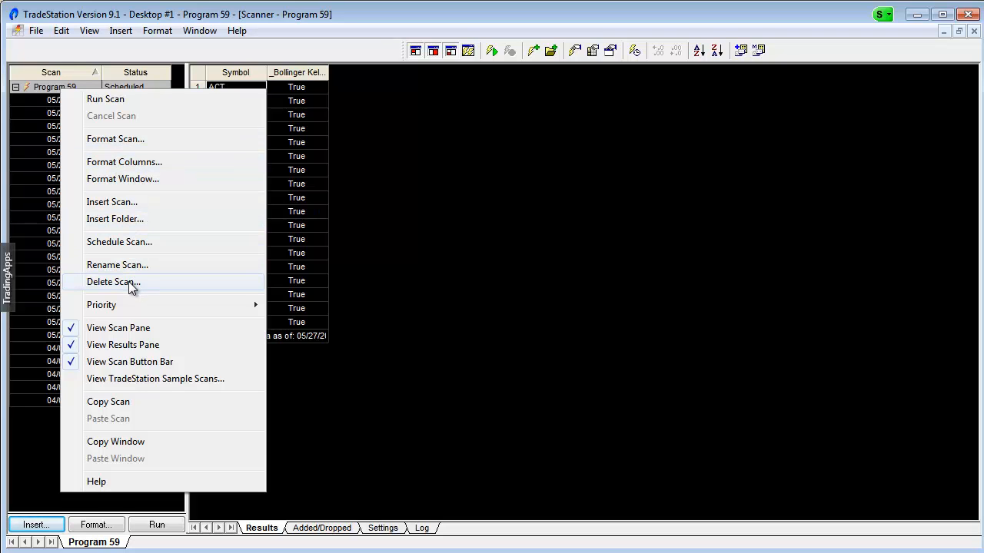
left_click(113, 282)
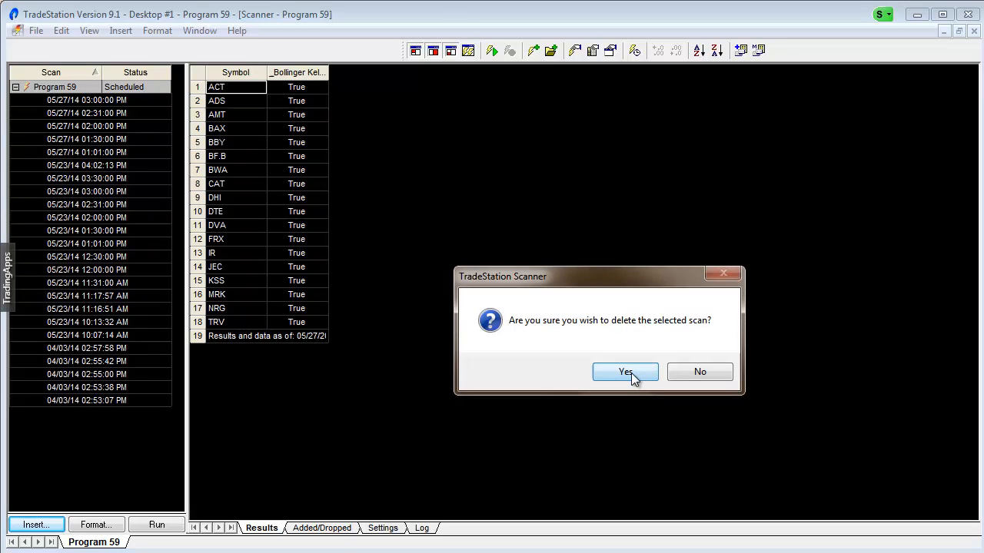
Step: Confirm the deletion and insert a new scan named 'Pr...' covering All NYSE symbols
left_click(625, 372)
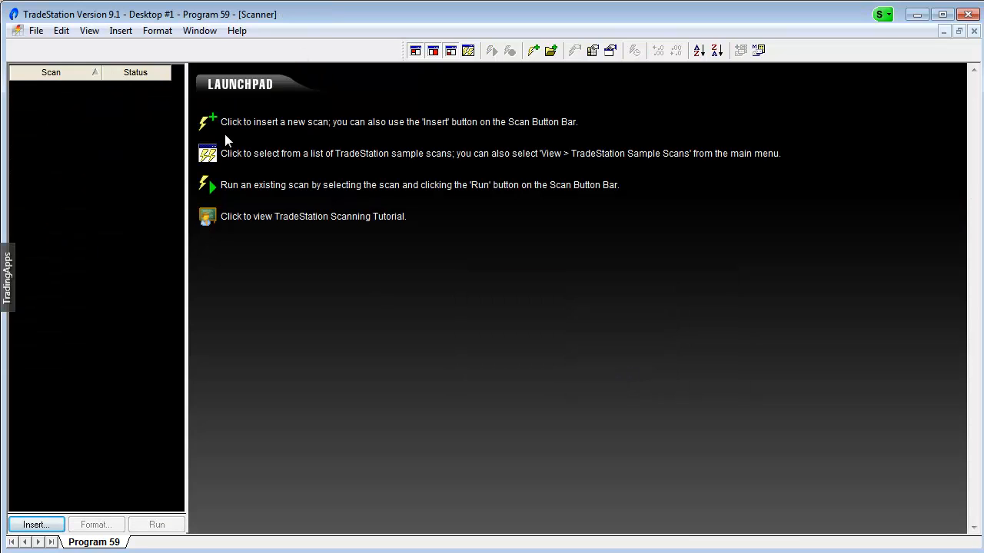
left_click(36, 524)
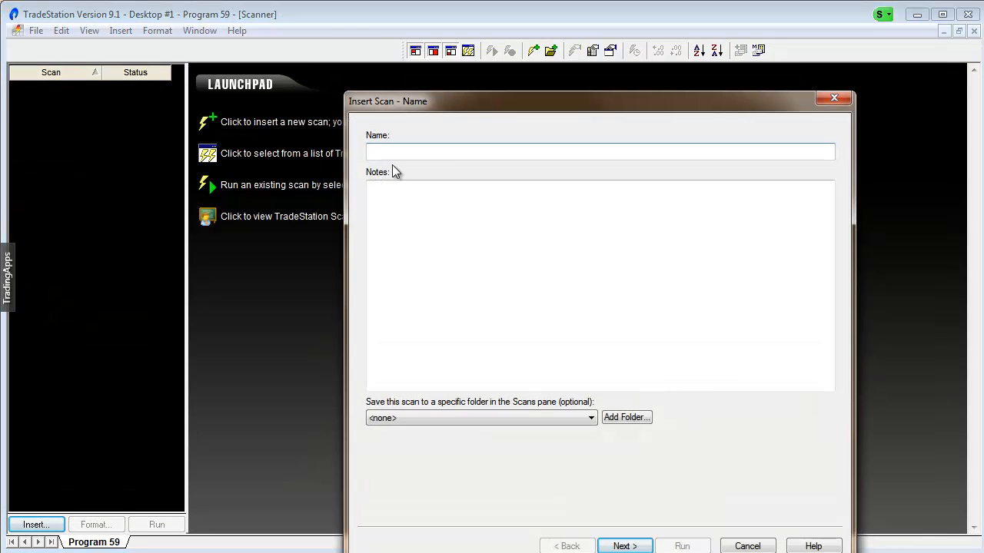
type("Pr")
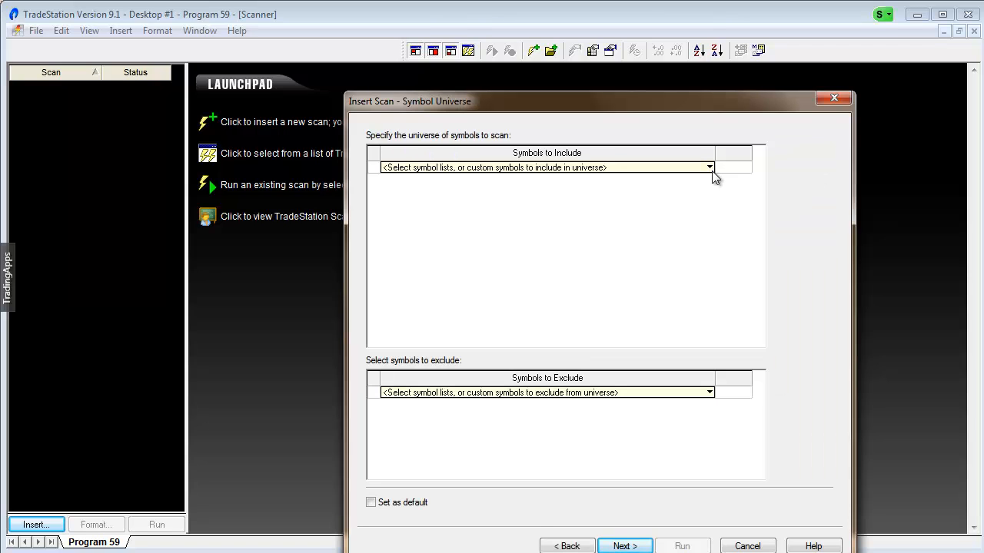
left_click(708, 168)
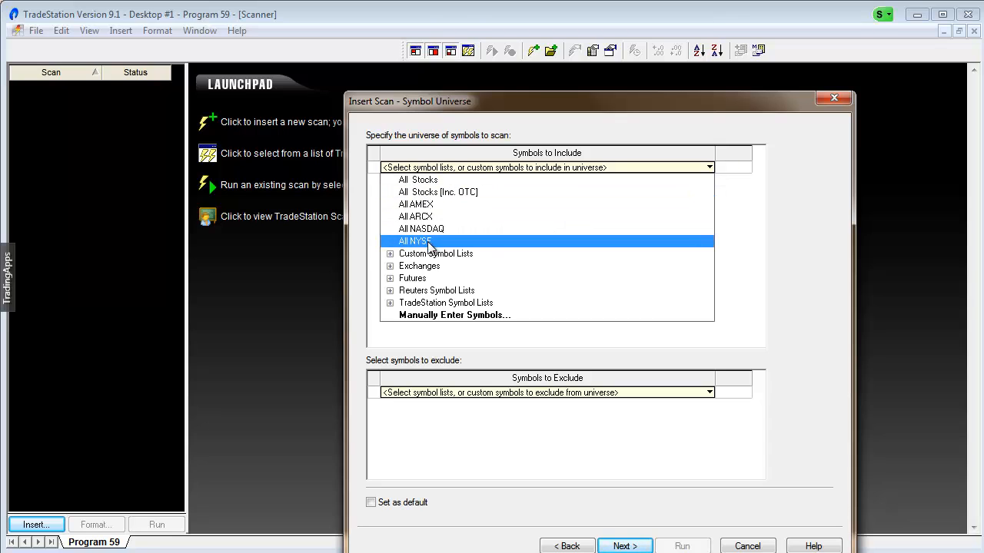
left_click(415, 240)
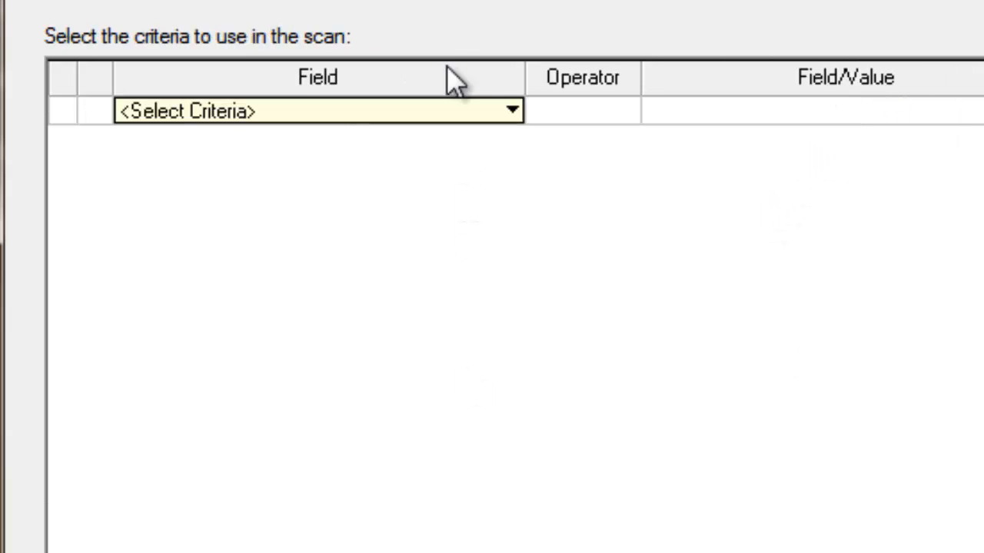
Step: Add the _Program59 indicator as the scan criterion and expand its input settings
left_click(510, 110)
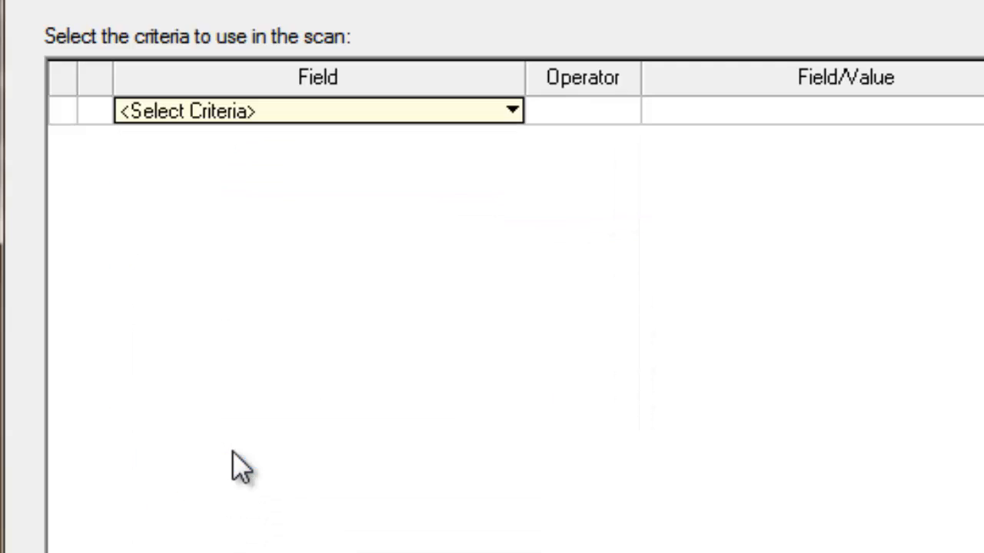
mouse_move(538, 246)
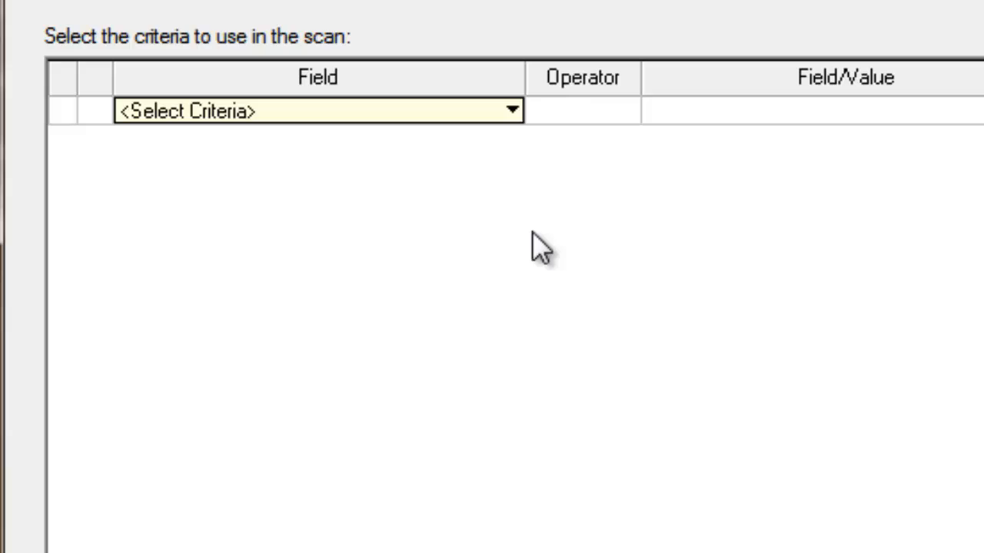
left_click(509, 110)
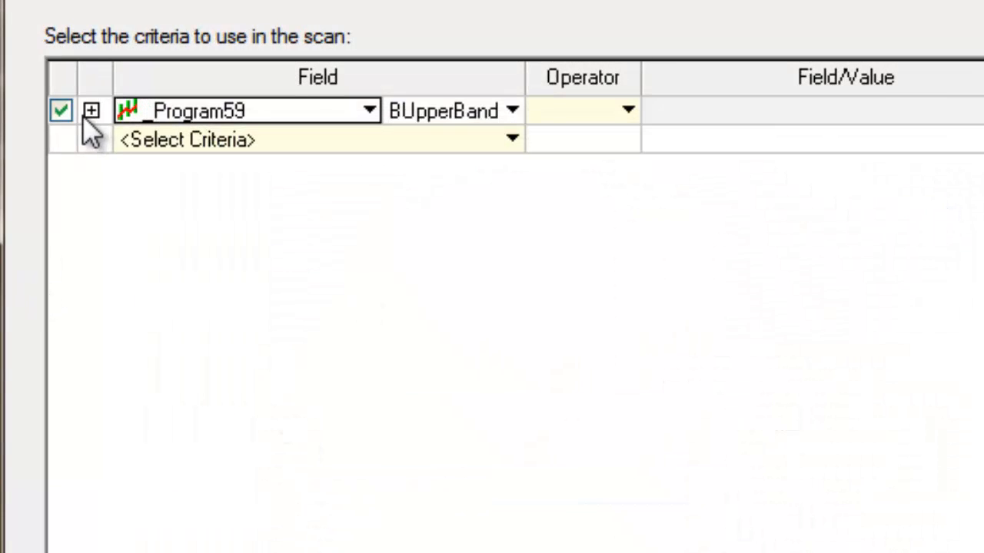
left_click(91, 111)
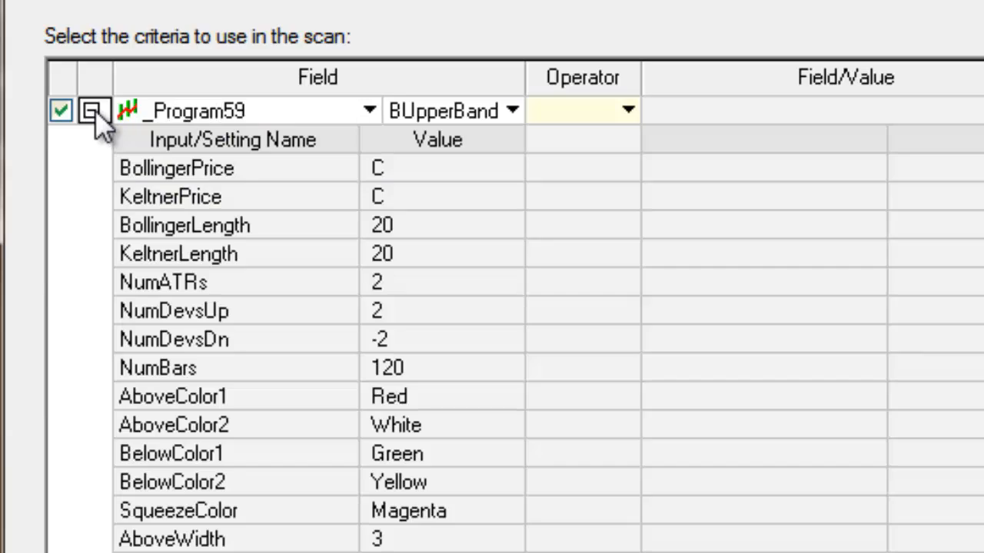
left_click(93, 110)
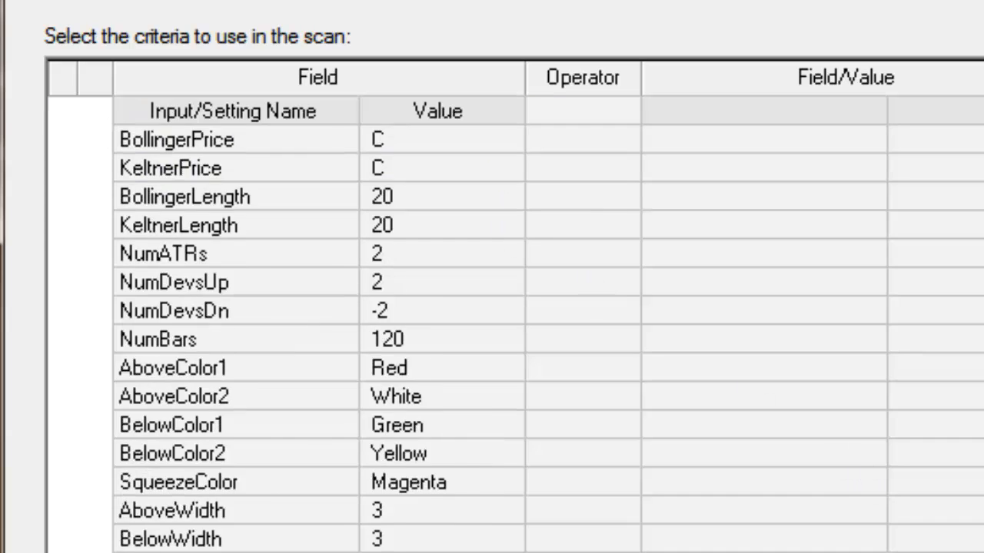
Step: Raise the criterion's Load additional data input from 2 to 200
scroll("down", 3)
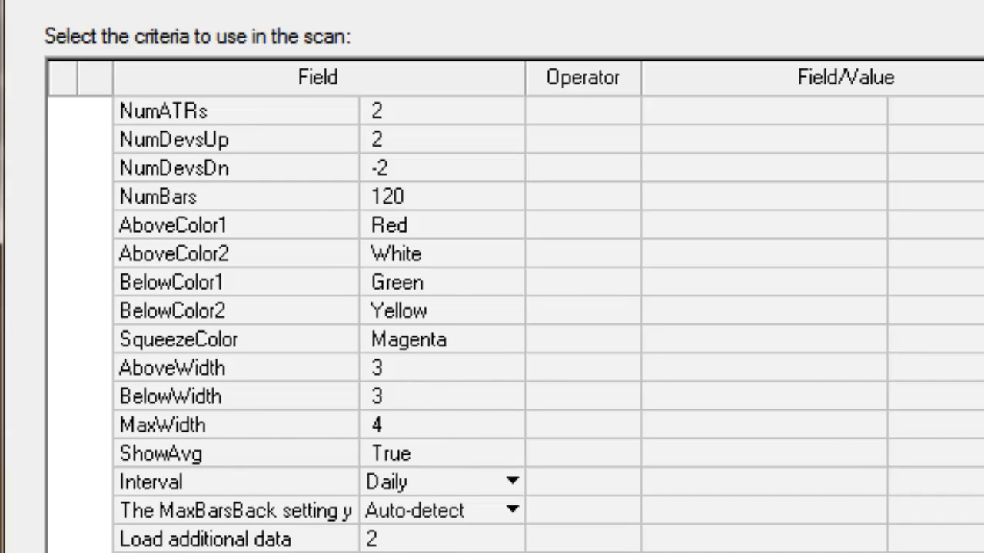
left_click(442, 538)
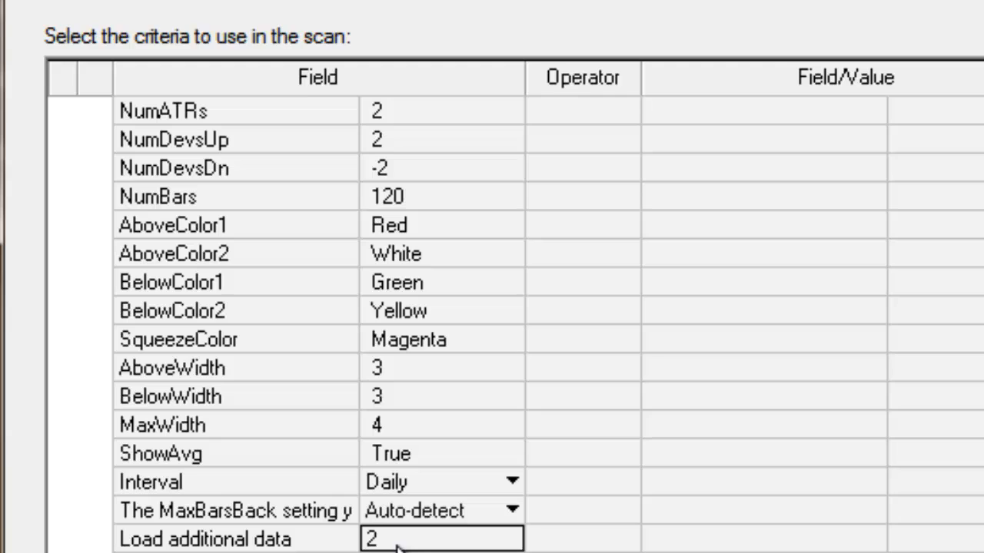
left_click(442, 538)
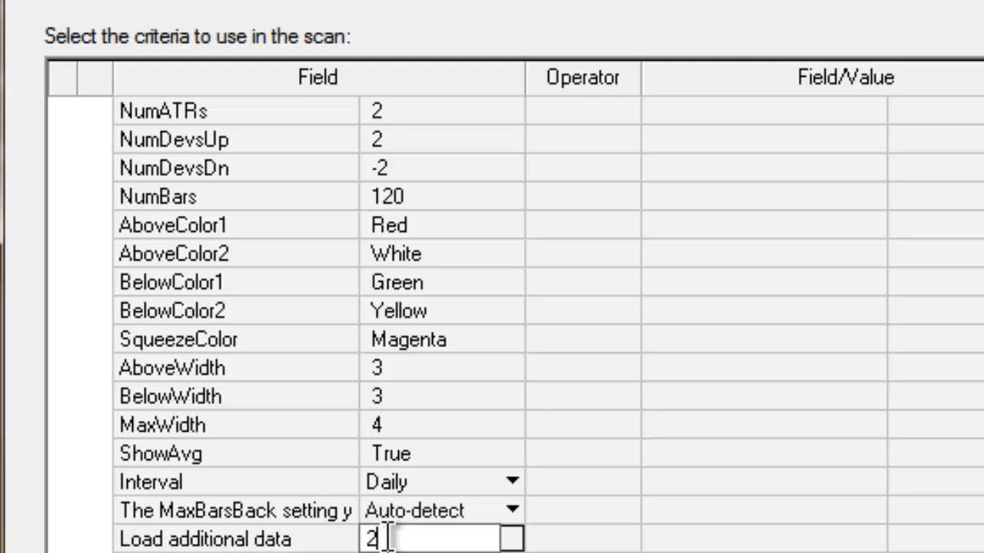
type("00")
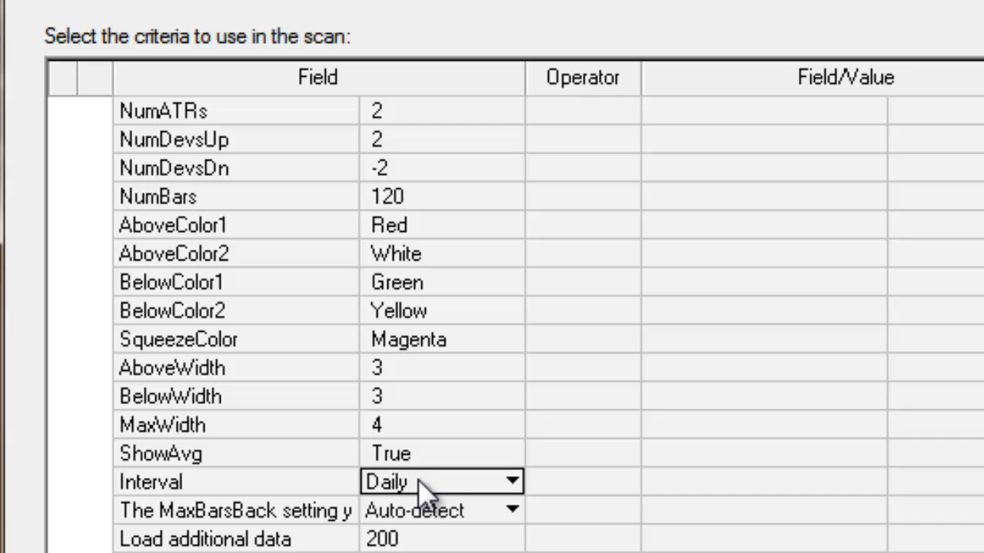
mouse_move(427, 499)
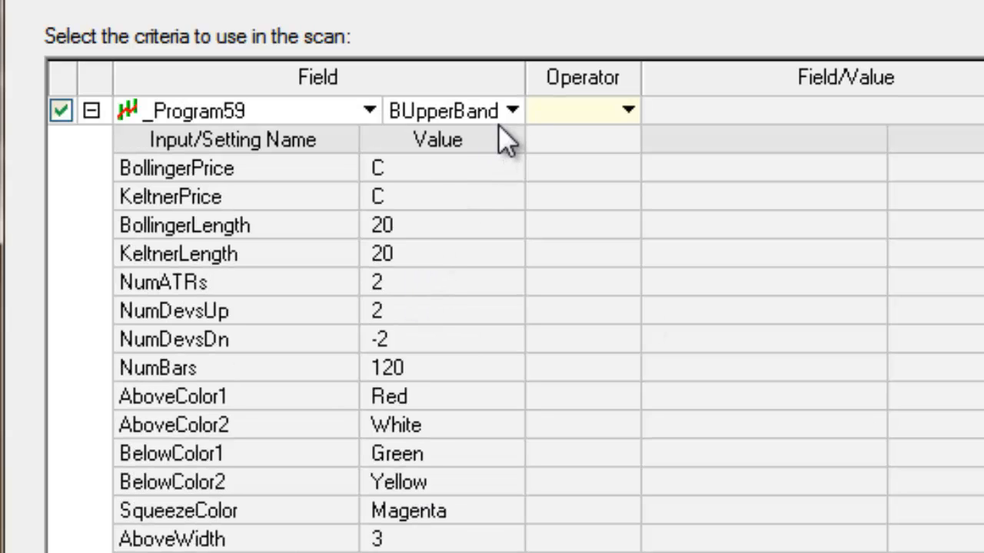
Step: Set the criterion field to the Alert output with the Display operator
left_click(511, 110)
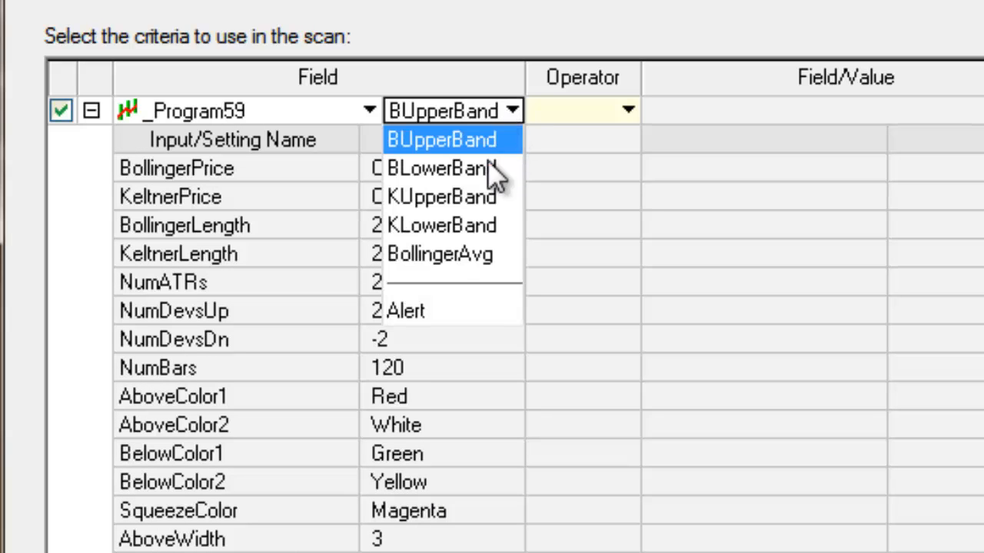
left_click(405, 310)
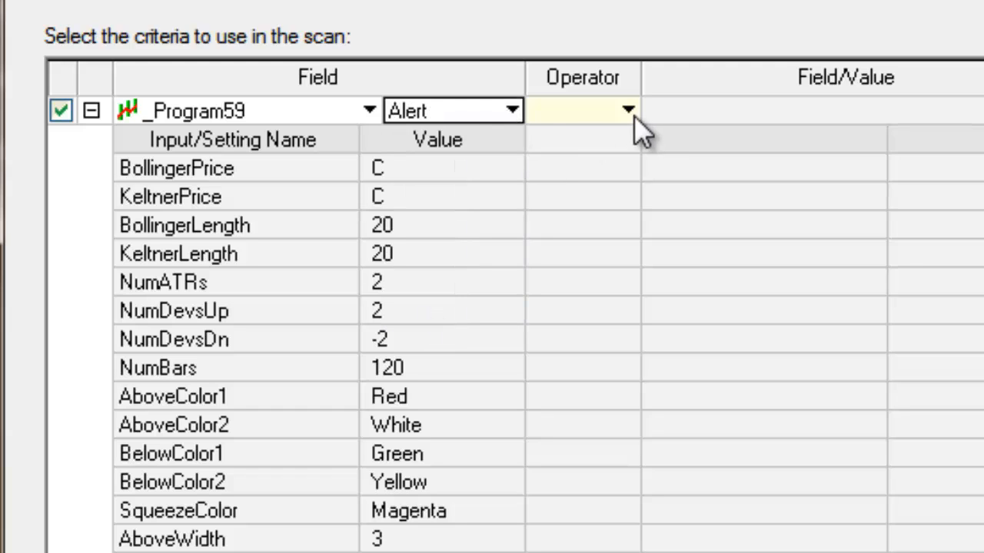
left_click(628, 110)
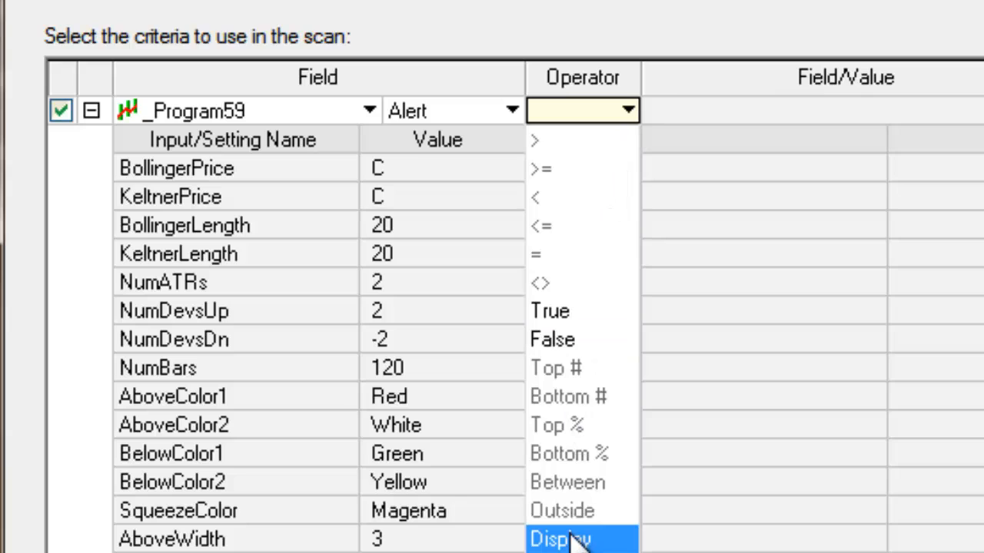
left_click(560, 538)
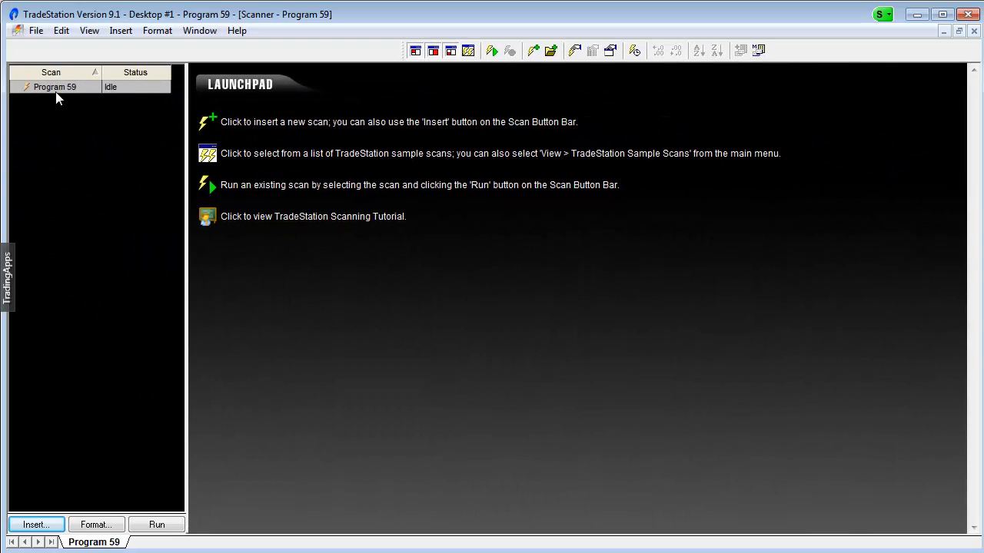
Step: Run the Program 59 scan and select AEH from the True/False results grid
right_click(55, 86)
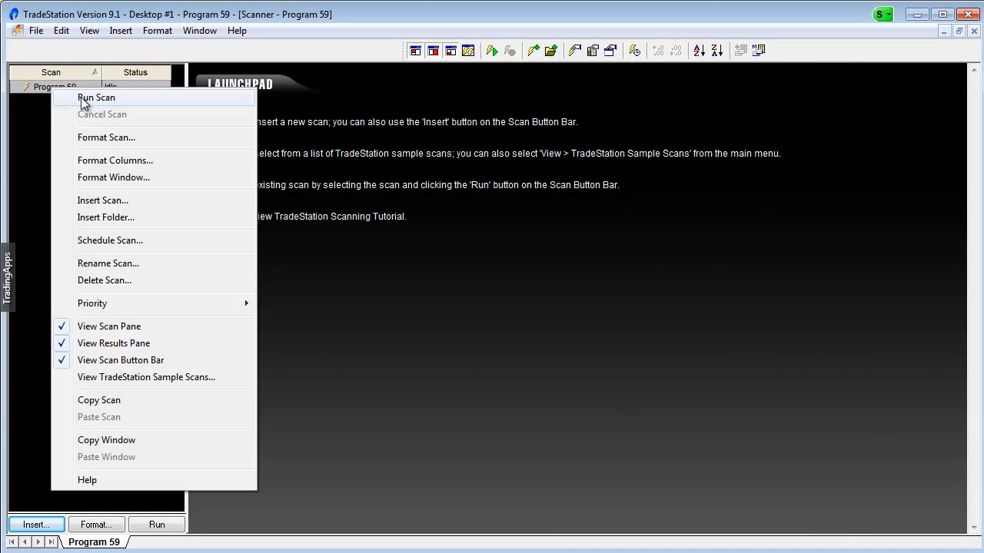
left_click(96, 97)
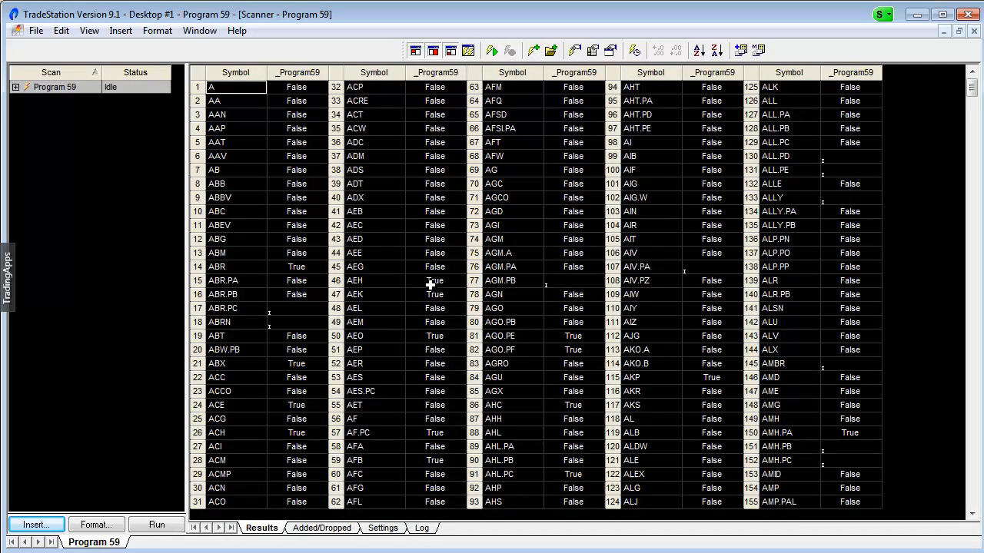
left_click(372, 281)
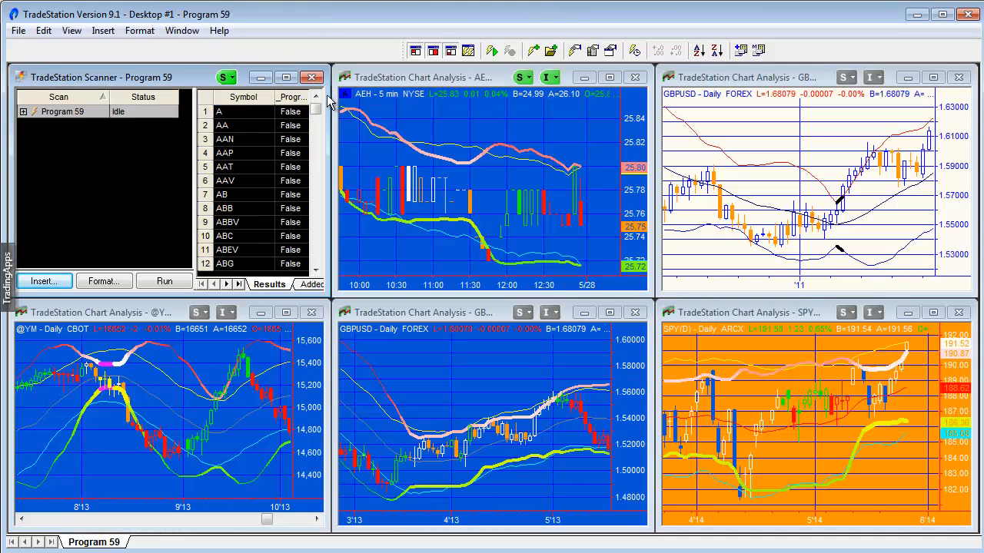
mouse_move(600, 254)
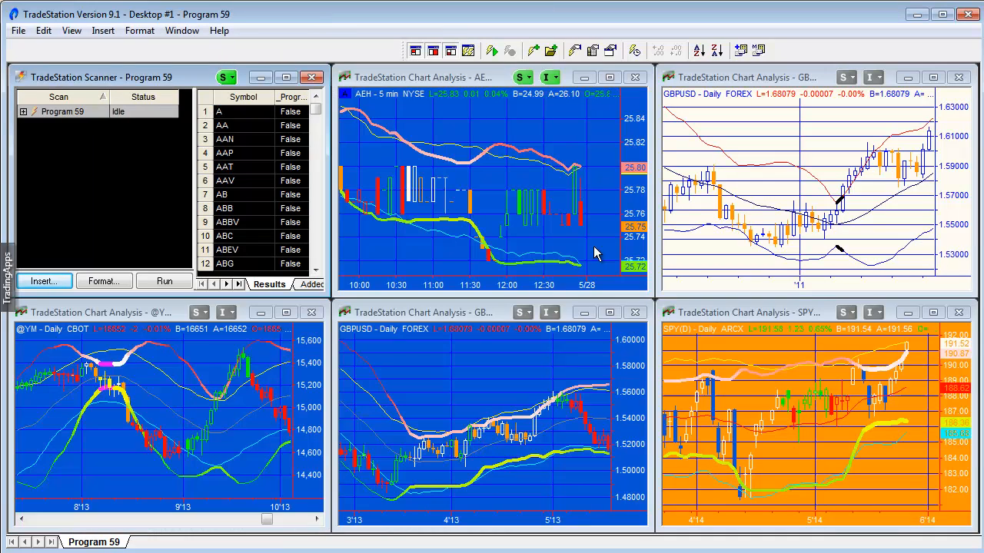
mouse_move(242, 86)
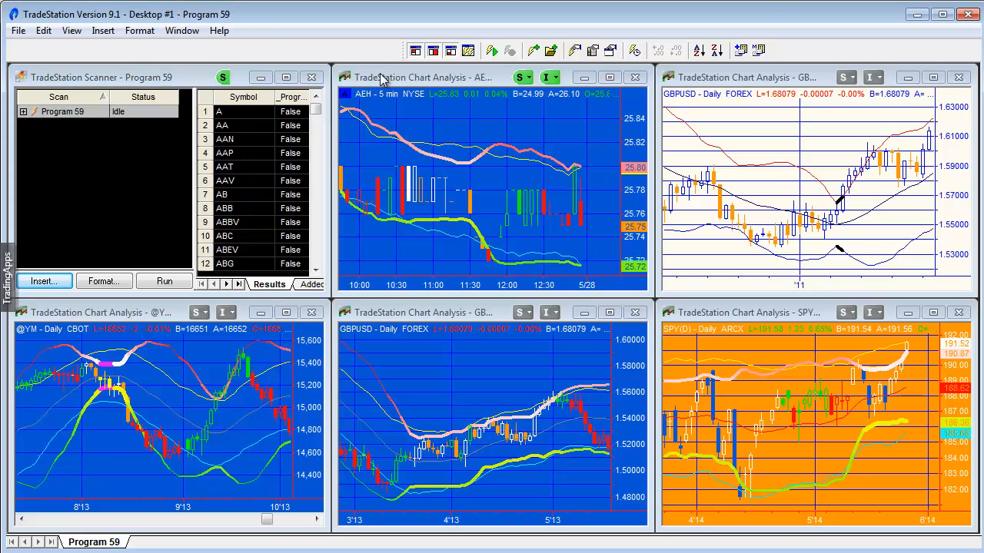
Step: Activate the linked AEH chart and change its symbol interval to Daily
left_click(139, 30)
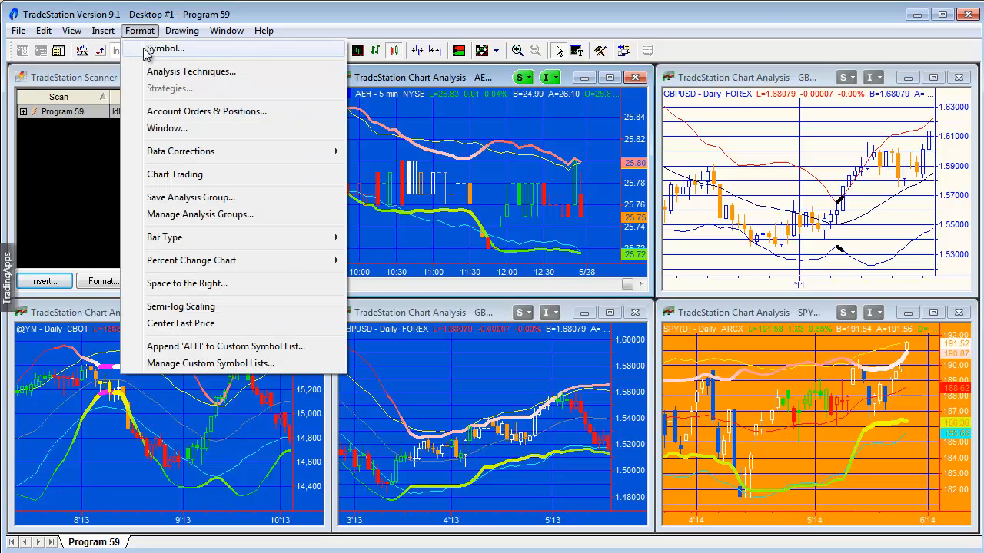
left_click(165, 48)
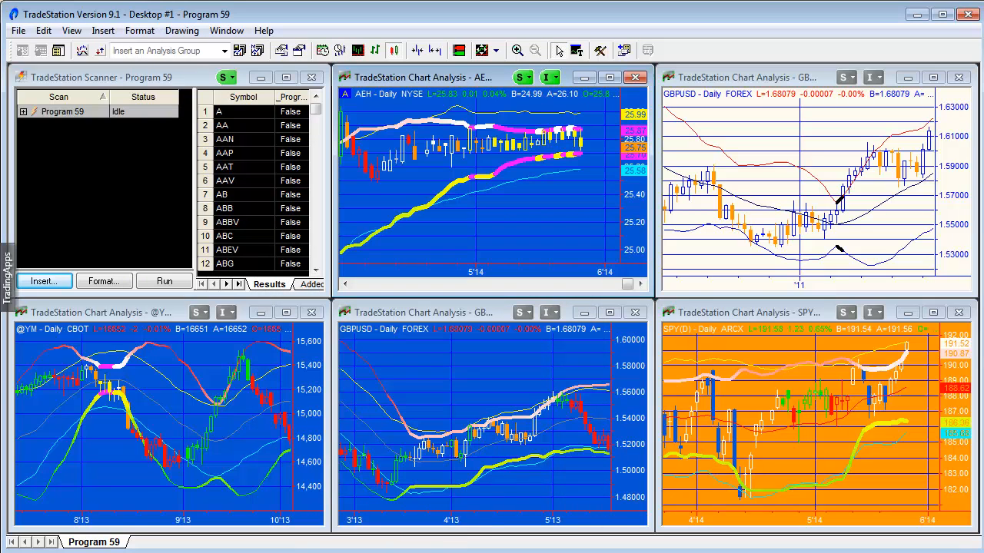
mouse_move(584, 157)
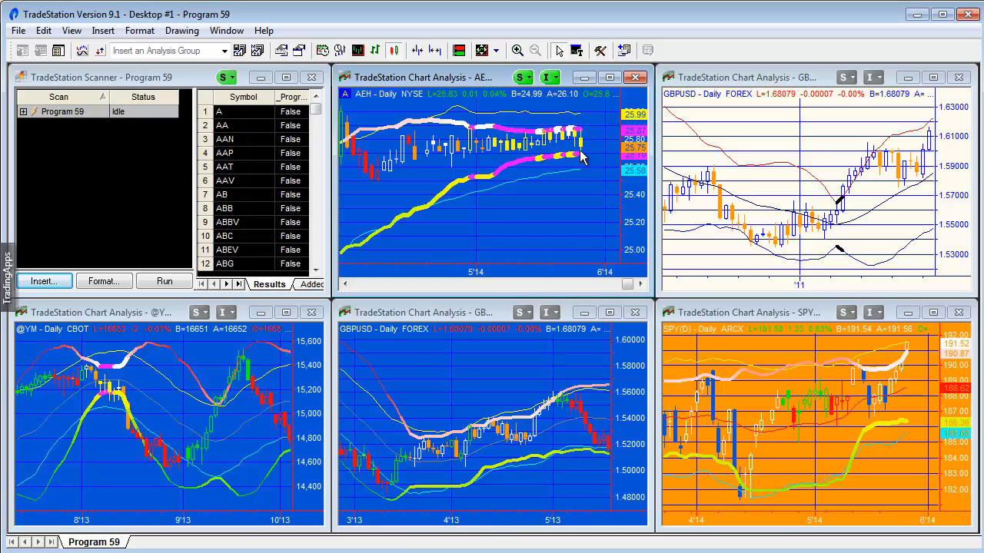
mouse_move(580, 191)
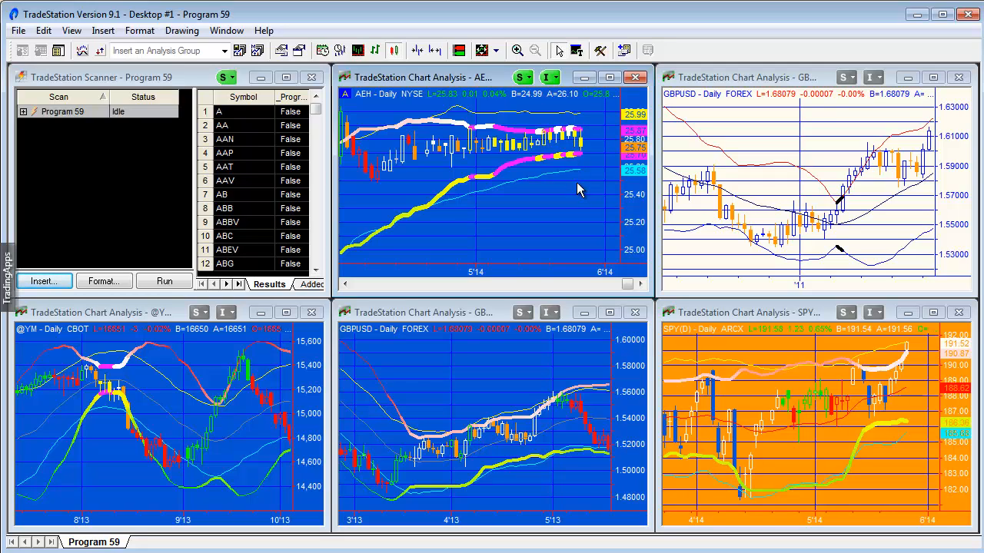
mouse_move(584, 173)
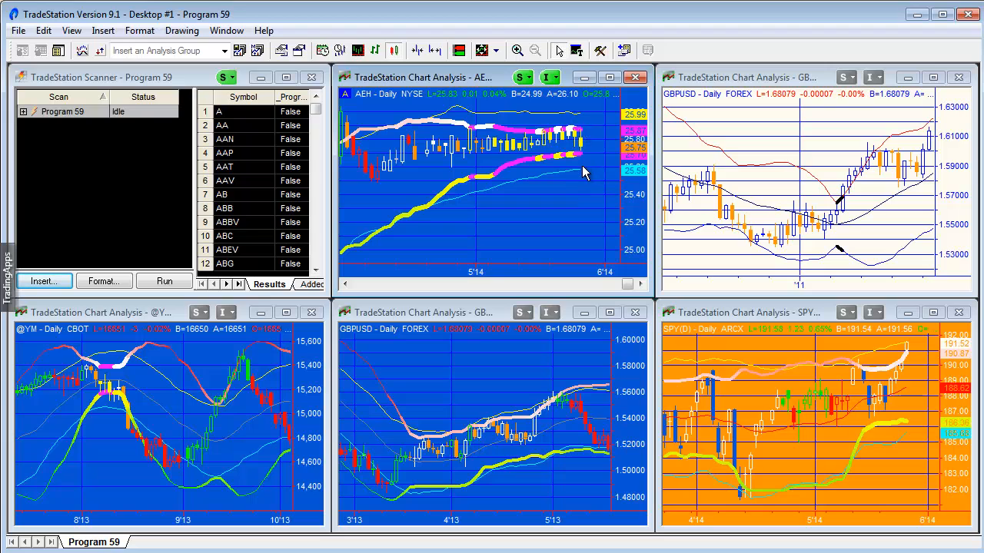
mouse_move(311, 96)
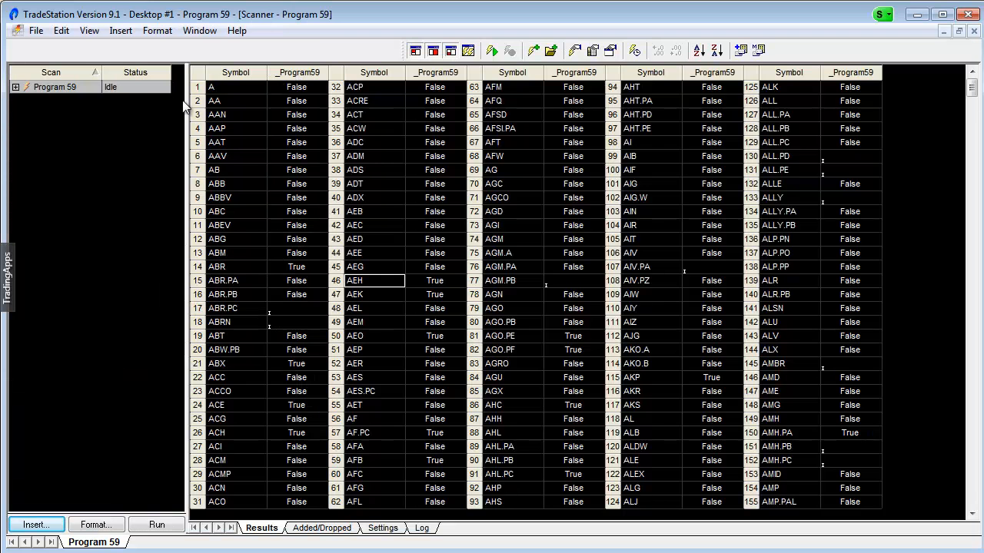
mouse_move(273, 324)
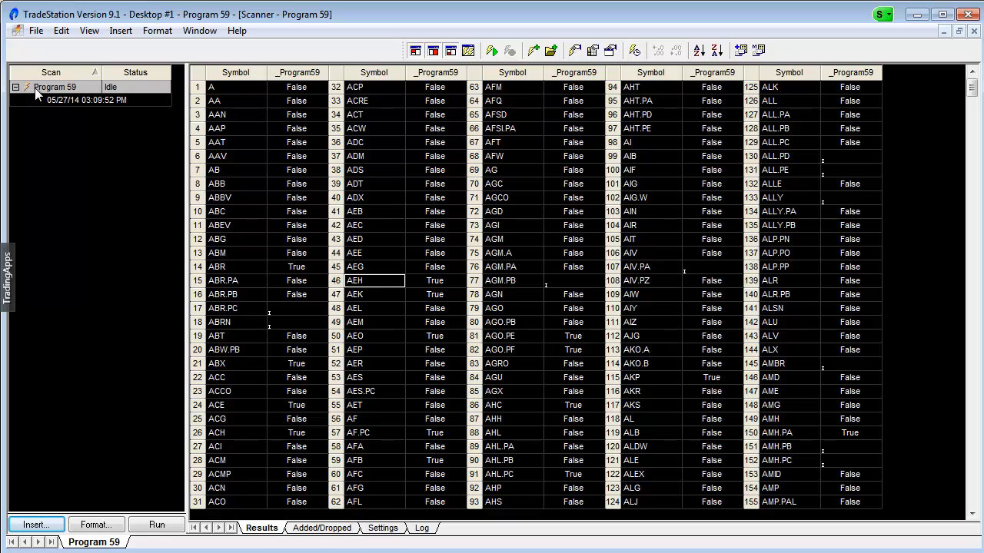
Step: Expand the Program 59 scan in the Scan list to reach its criteria settings
left_click(95, 524)
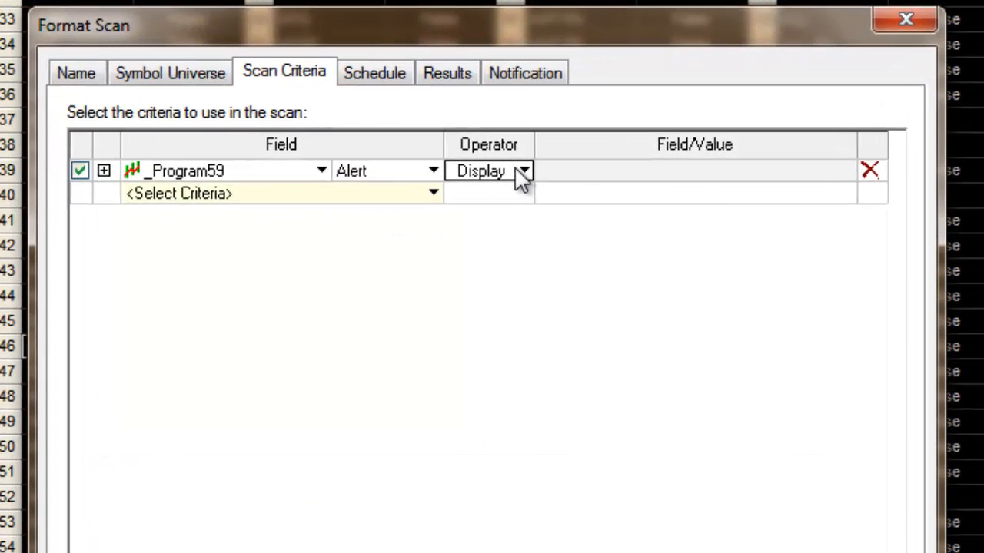
Step: Set the _Program59 Alert criterion operator to True and rerun the scan
left_click(523, 170)
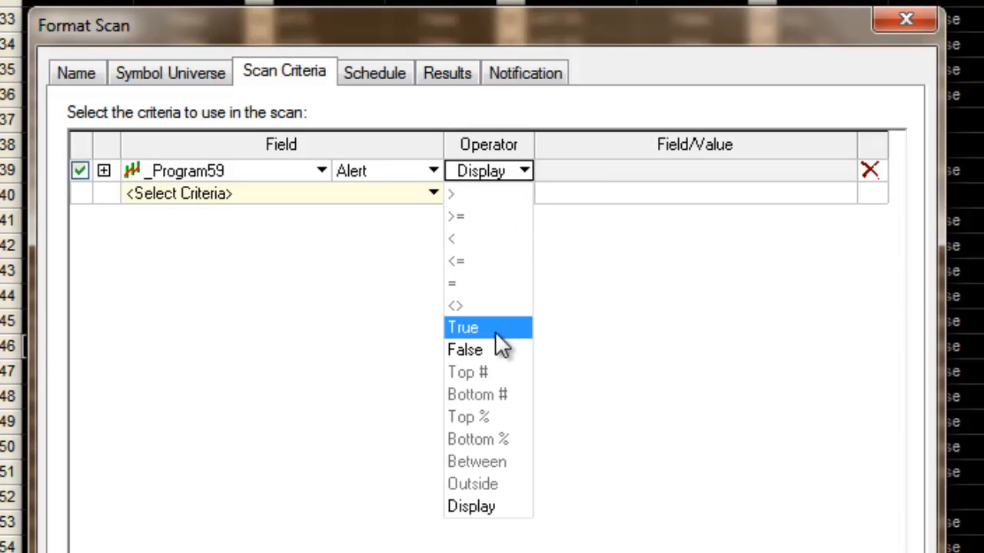
left_click(463, 328)
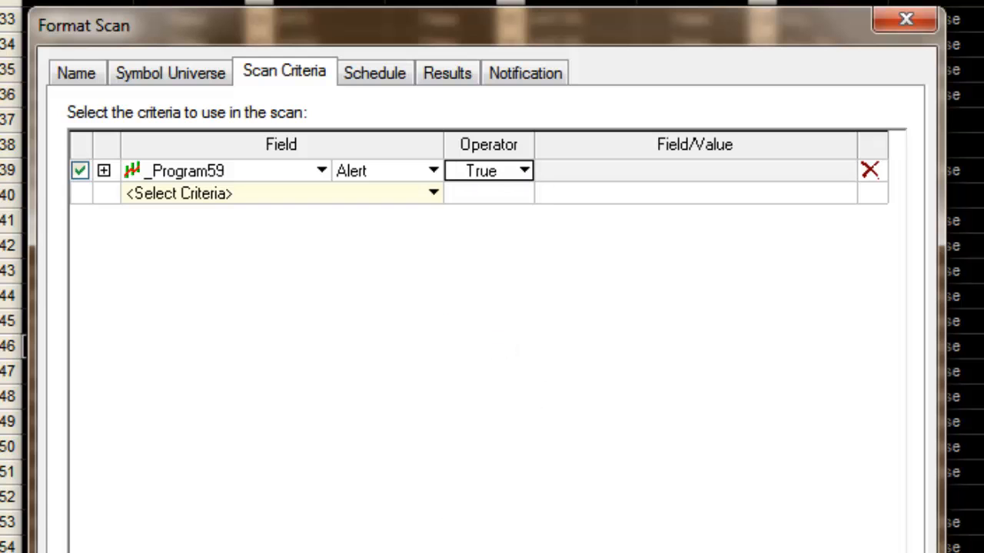
left_click(905, 18)
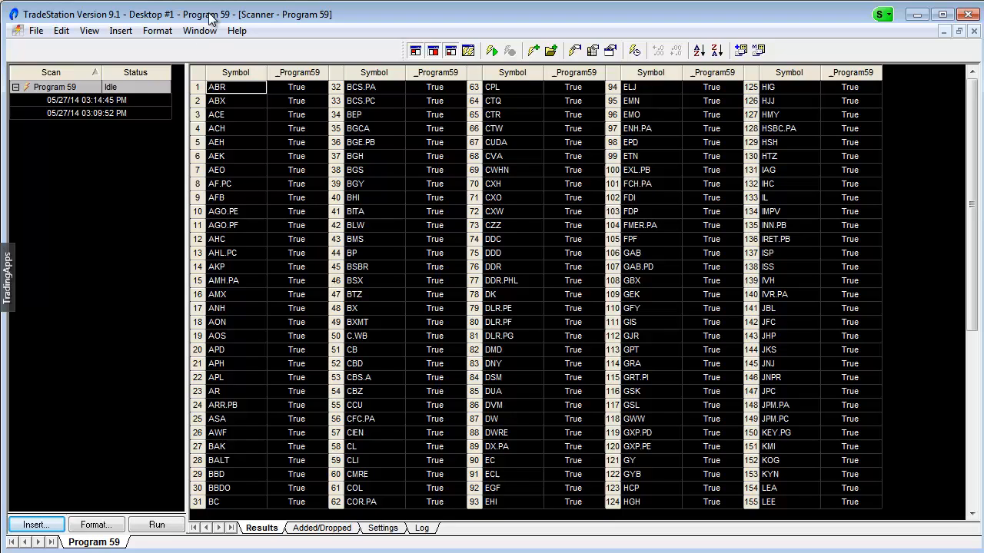
Step: Tile the scanner and linked charts with Window > Arrange All
left_click(199, 30)
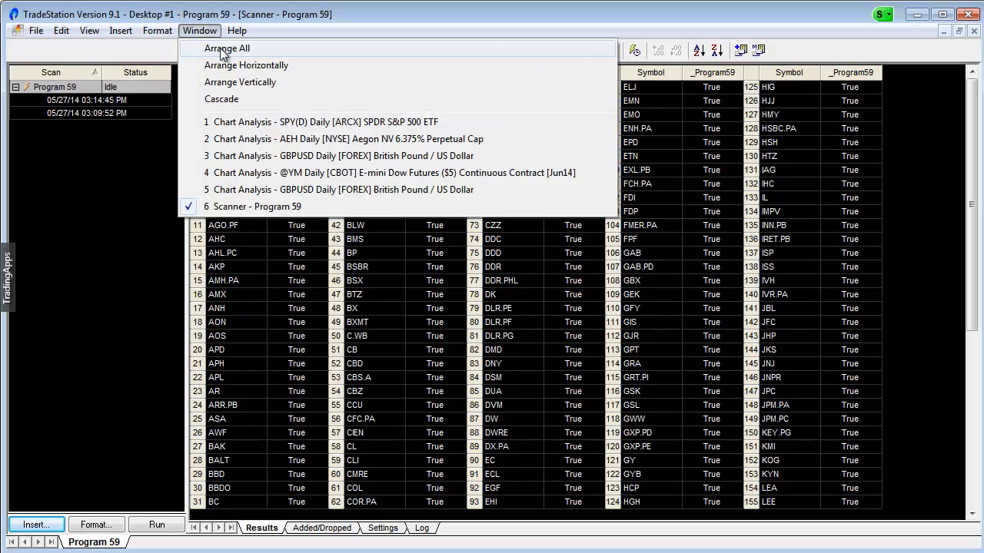
left_click(227, 48)
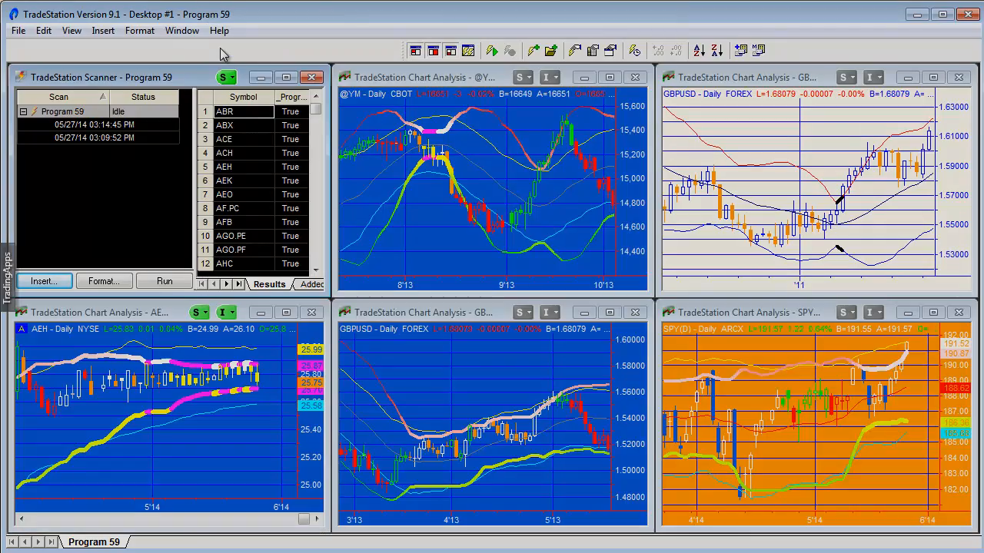